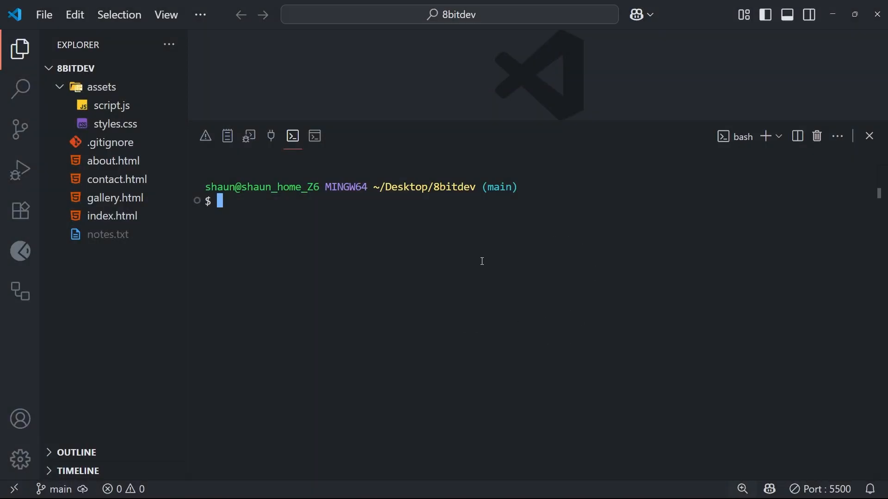
{"action": "mouse_move", "coordinate": [846, 188]}
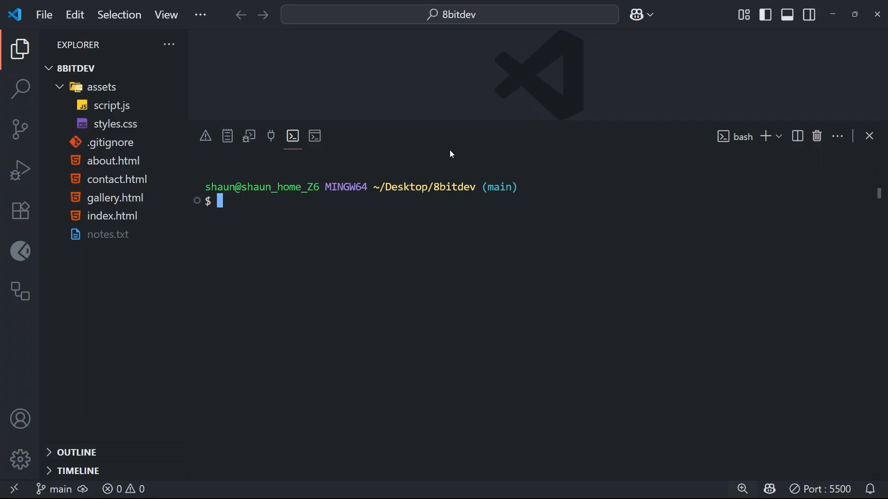
{"action": "mouse_move", "coordinate": [359, 251]}
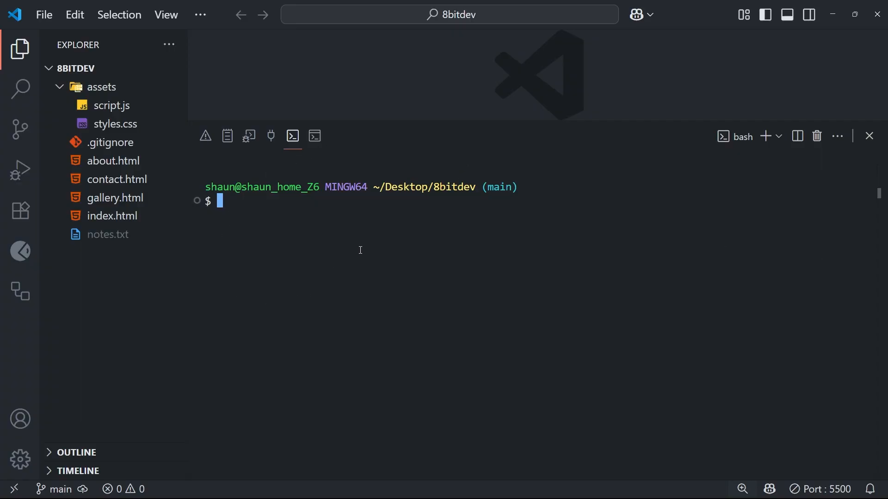
Step: Run git branch in the terminal, showing main as the only, current branch
{"action": "type", "text": "git br"}
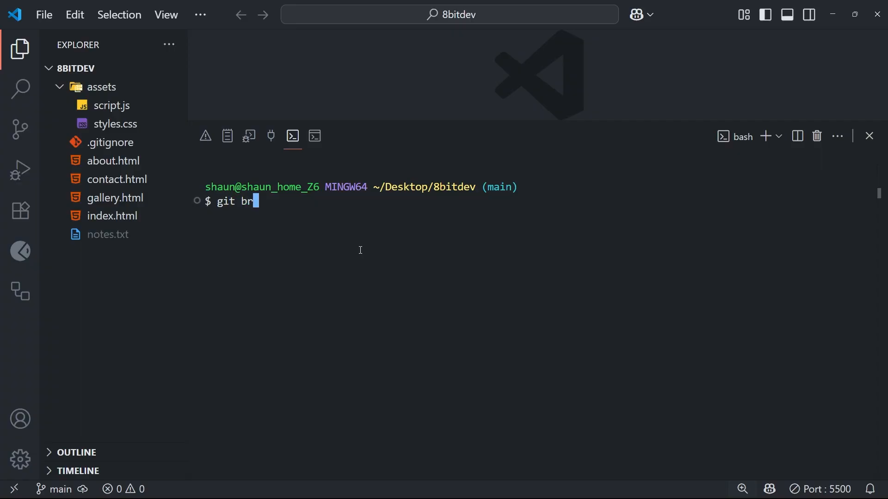
{"action": "key", "text": "Enter"}
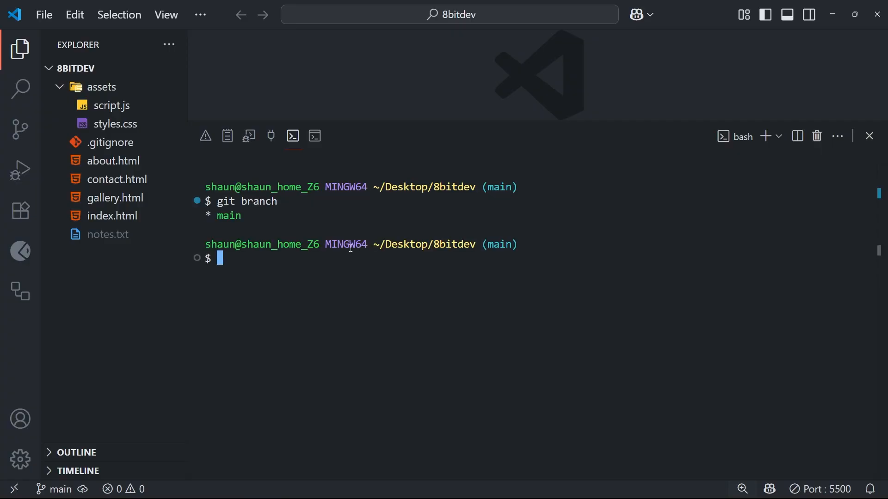
{"action": "double_click", "coordinate": [226, 215]}
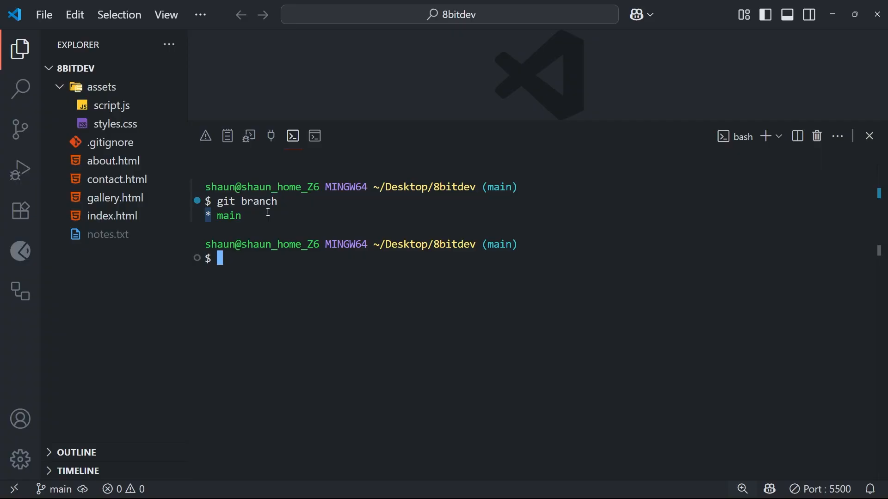
{"action": "double_click", "coordinate": [229, 216]}
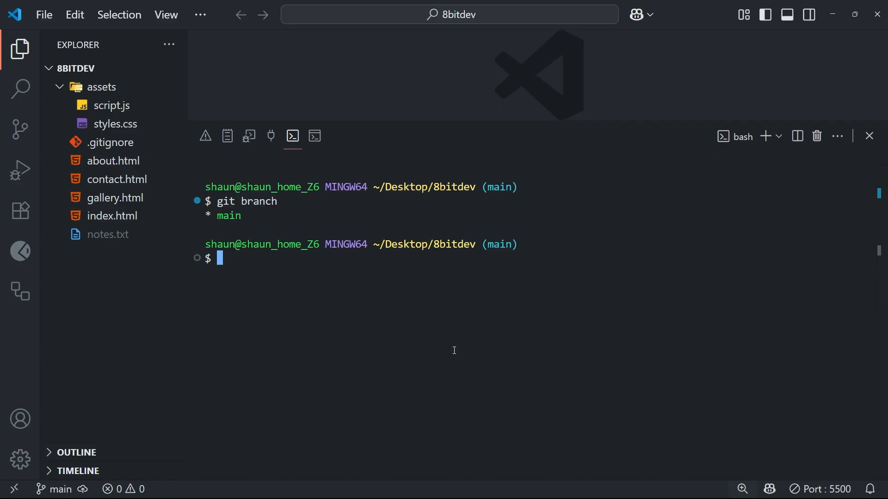
Step: Create a new branch with git branch mynewbranch
{"action": "type", "text": "git branch"}
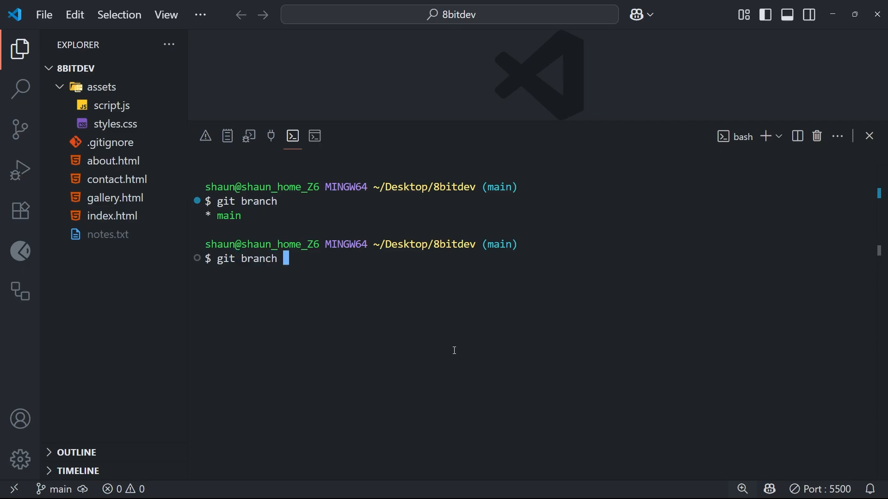
{"action": "type", "text": "m"}
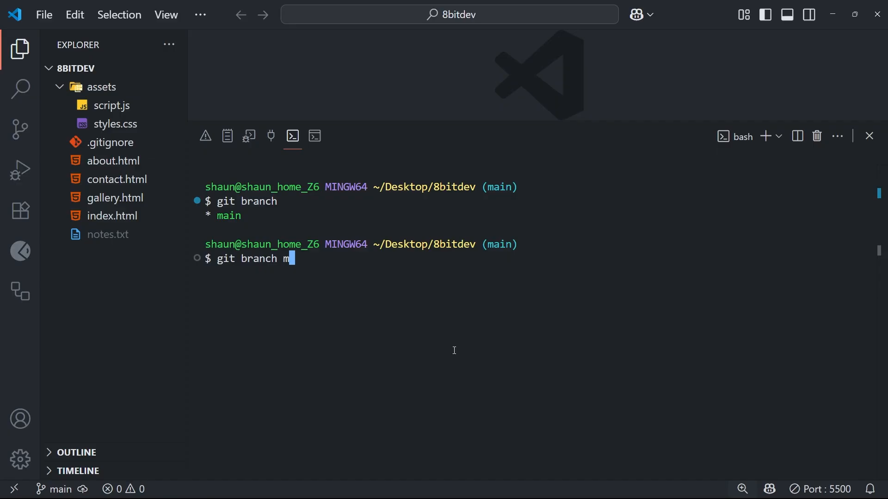
{"action": "type", "text": "ynewbra"}
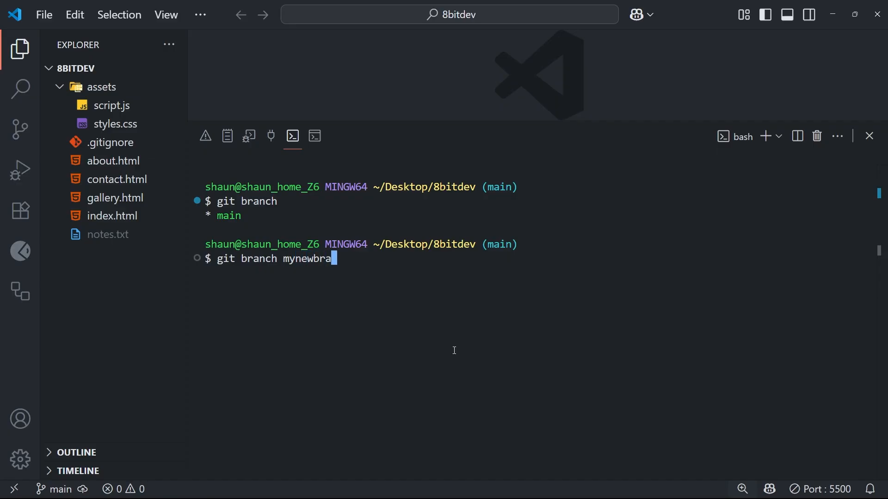
{"action": "key", "text": "Enter"}
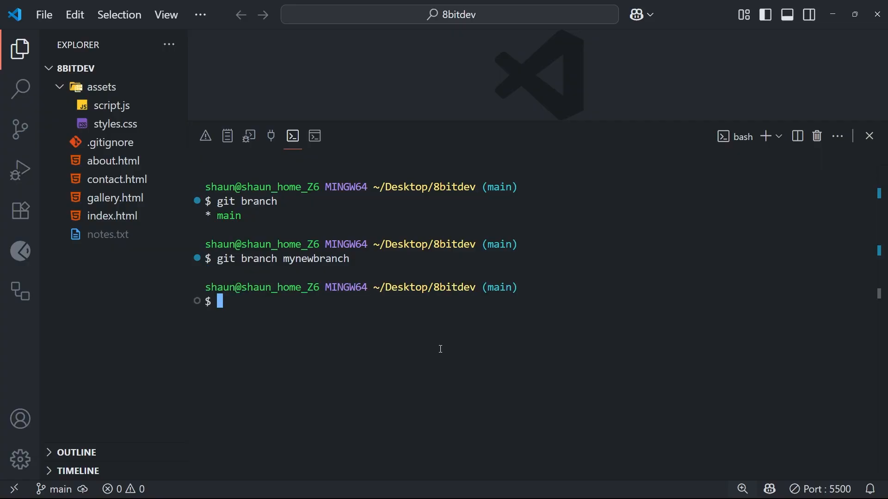
{"action": "mouse_move", "coordinate": [358, 259]}
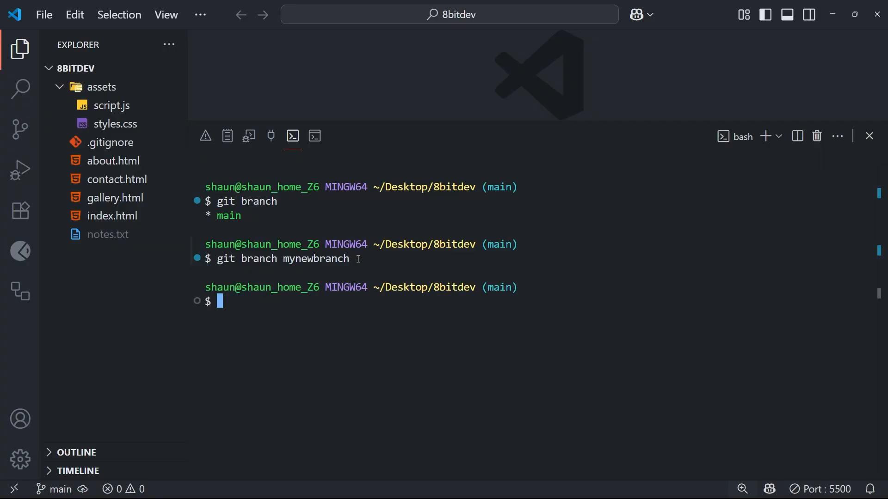
{"action": "mouse_move", "coordinate": [265, 201]}
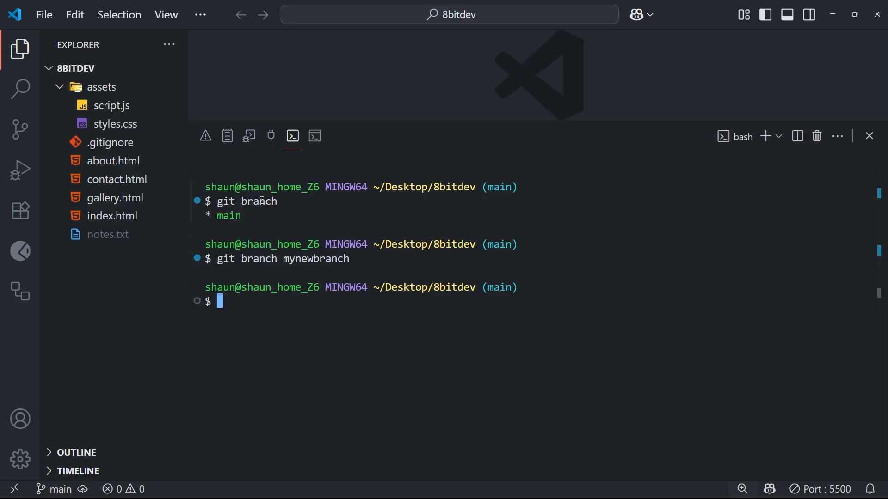
{"action": "mouse_move", "coordinate": [304, 306]}
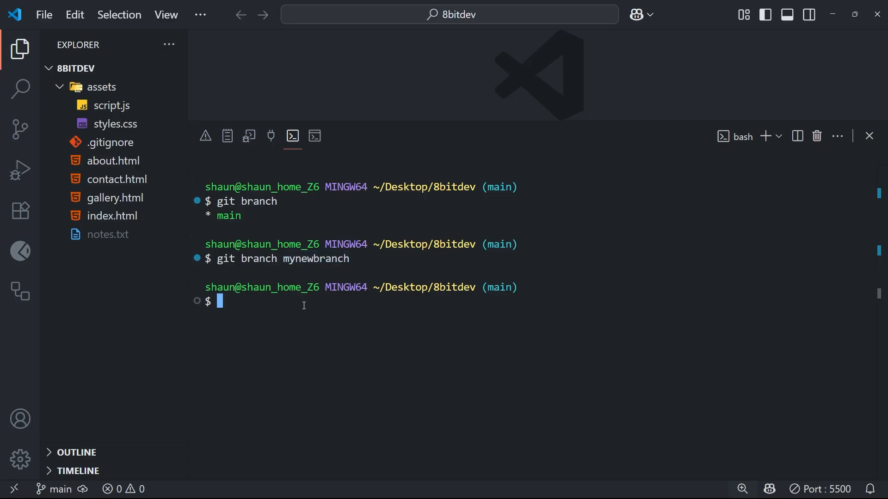
Step: List branches again to confirm mynewbranch now appears, with main still current
{"action": "type", "text": "git bran"}
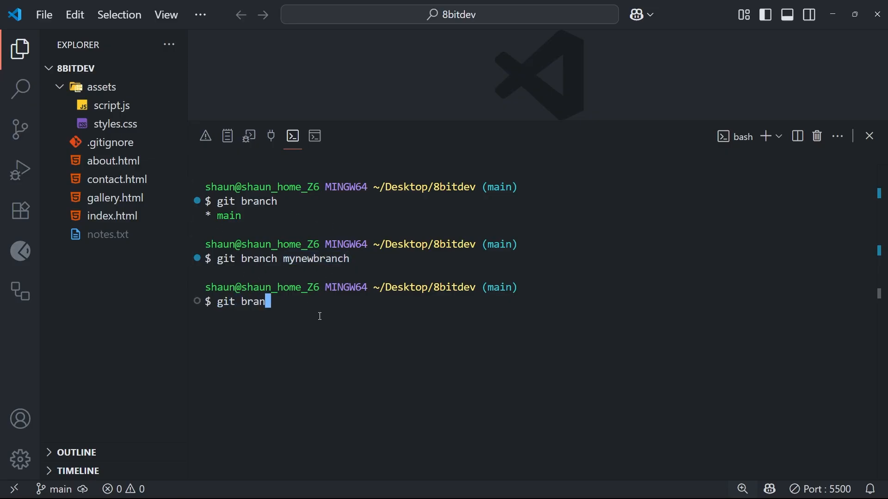
{"action": "key", "text": "Enter"}
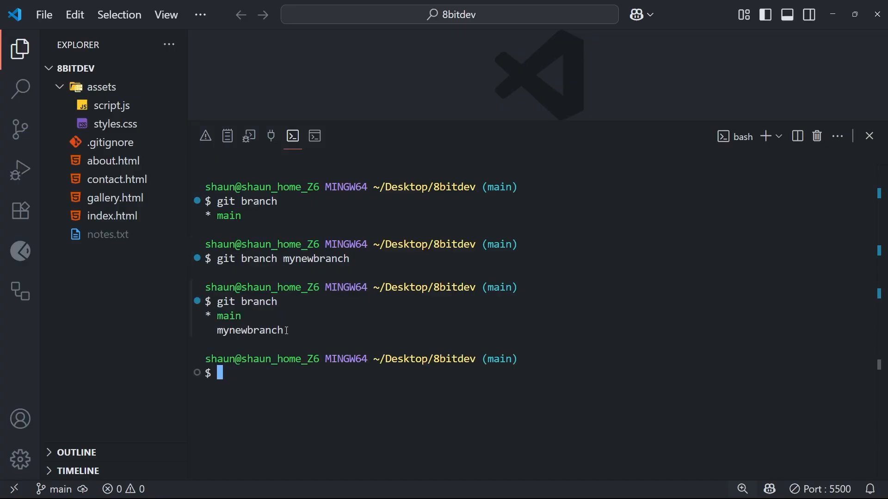
{"action": "double_click", "coordinate": [249, 330]}
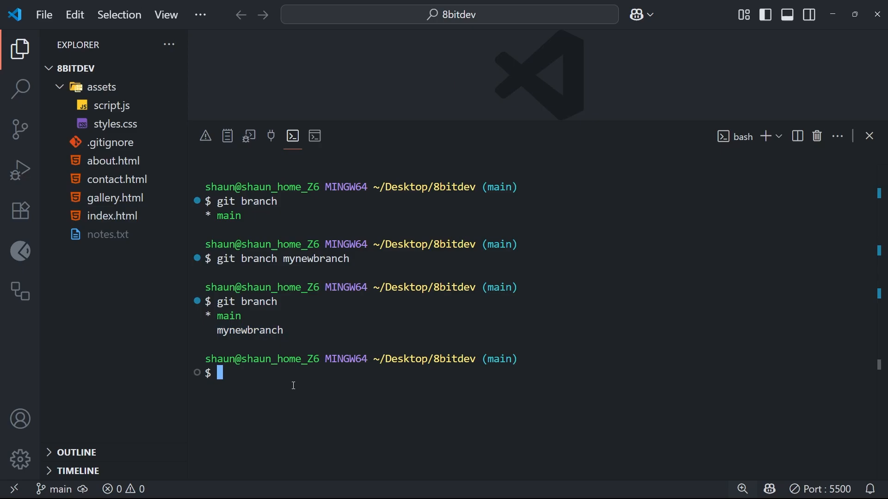
{"action": "mouse_move", "coordinate": [355, 333]}
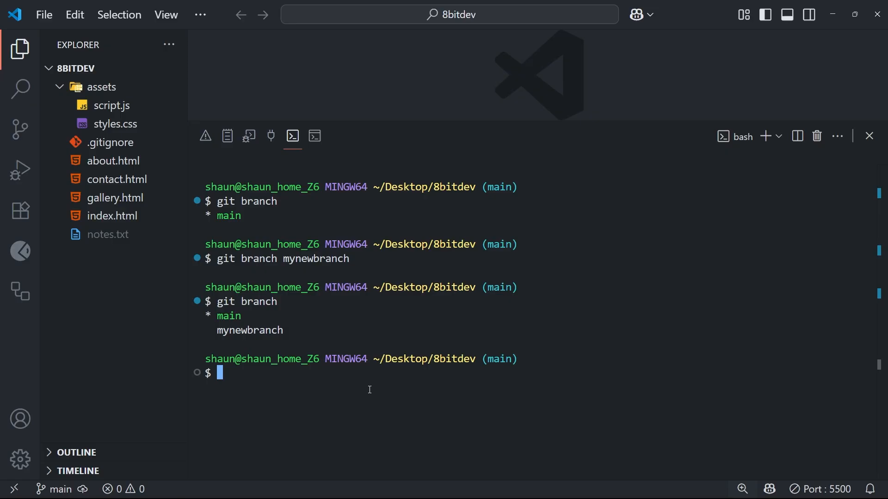
Step: Switch the project to mynewbranch with git switch
{"action": "type", "text": "git"}
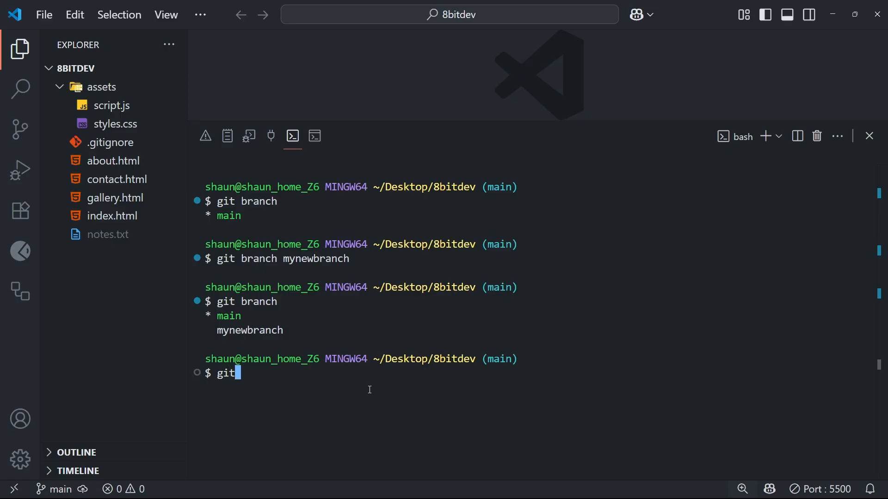
{"action": "type", "text": "switch"}
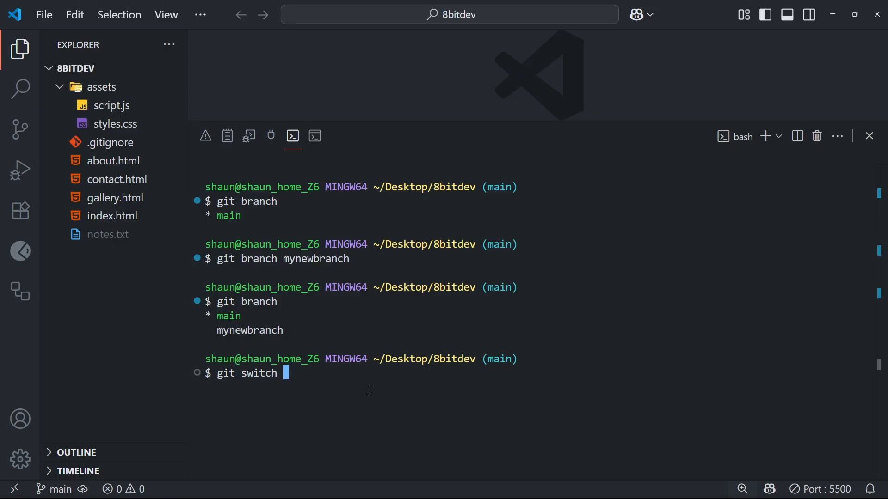
{"action": "type", "text": "mynew"}
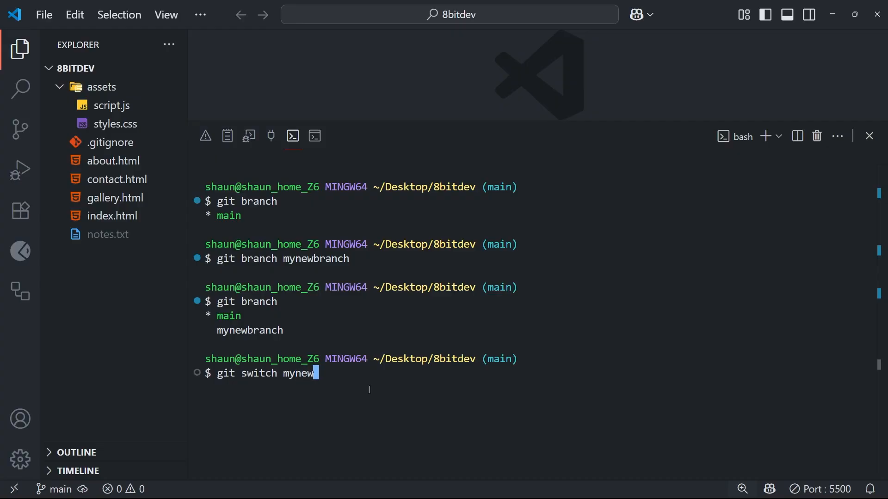
{"action": "type", "text": "branch"}
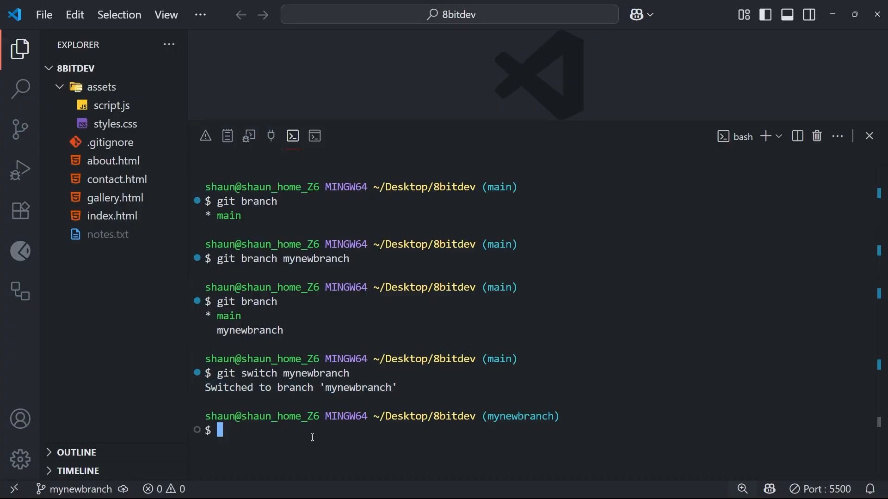
Step: List branches to confirm mynewbranch is current, then clear the terminal
{"action": "type", "text": "git branch"}
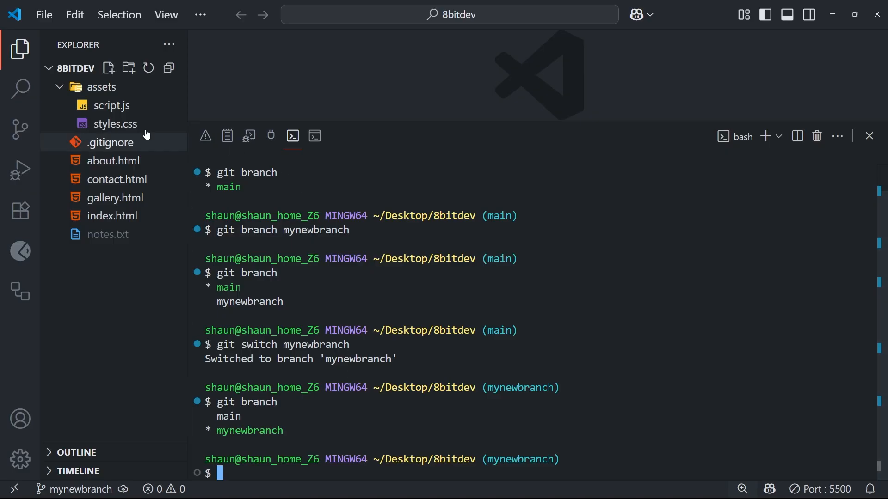
{"action": "mouse_move", "coordinate": [347, 469]}
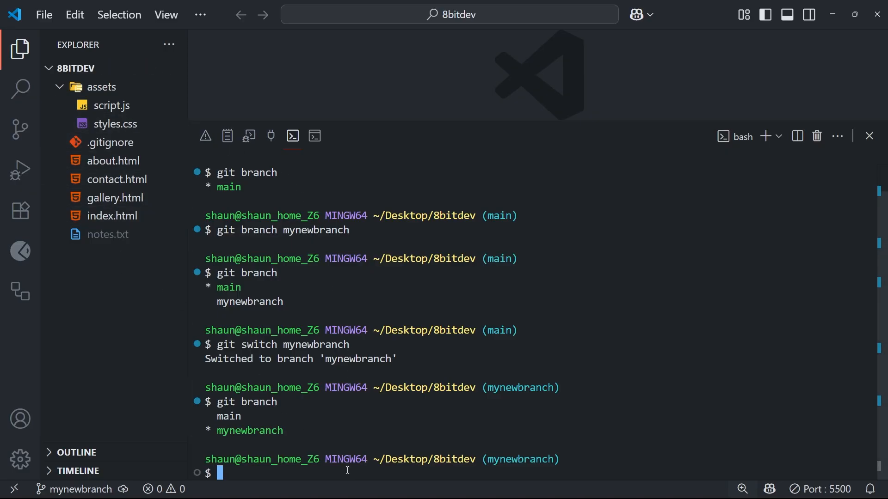
{"action": "type", "text": "clear"}
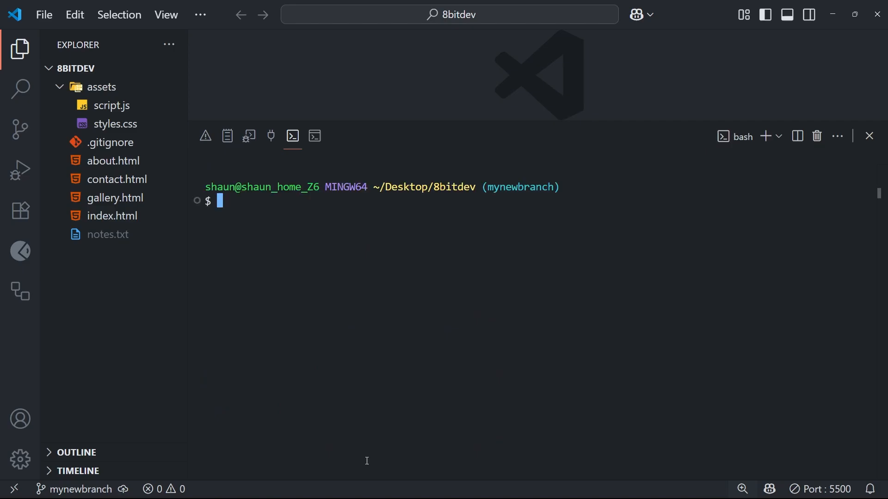
{"action": "mouse_move", "coordinate": [322, 274]}
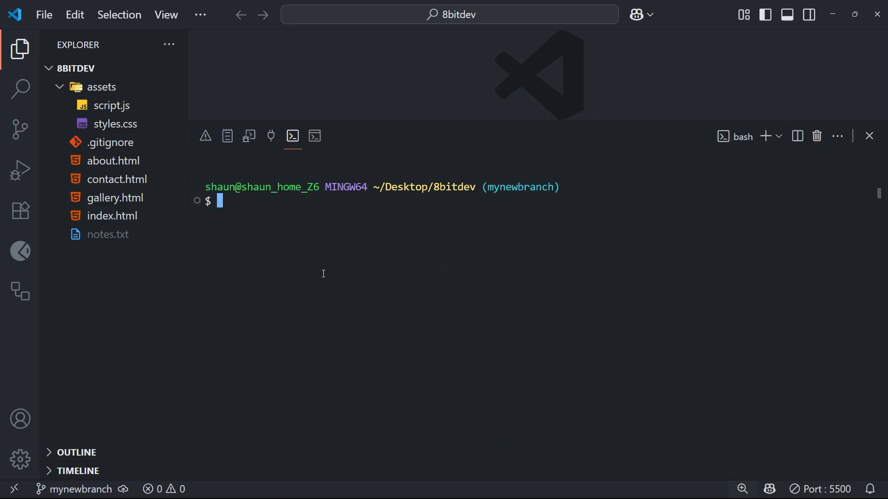
Step: Run git branch again, showing mynewbranch current alongside main
{"action": "type", "text": "git branch"}
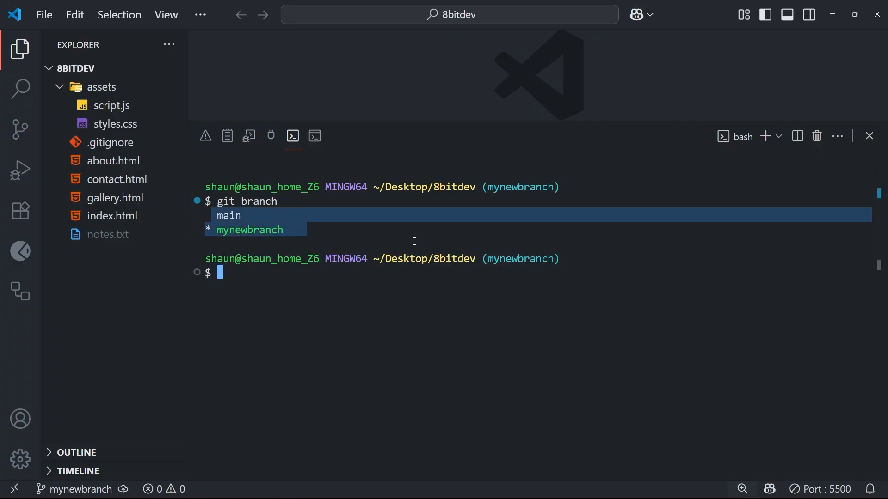
{"action": "mouse_move", "coordinate": [286, 236]}
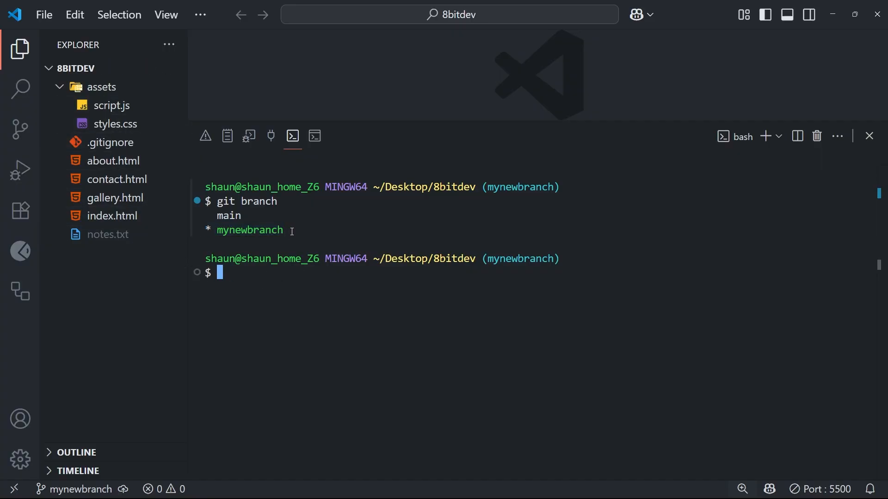
{"action": "double_click", "coordinate": [227, 216]}
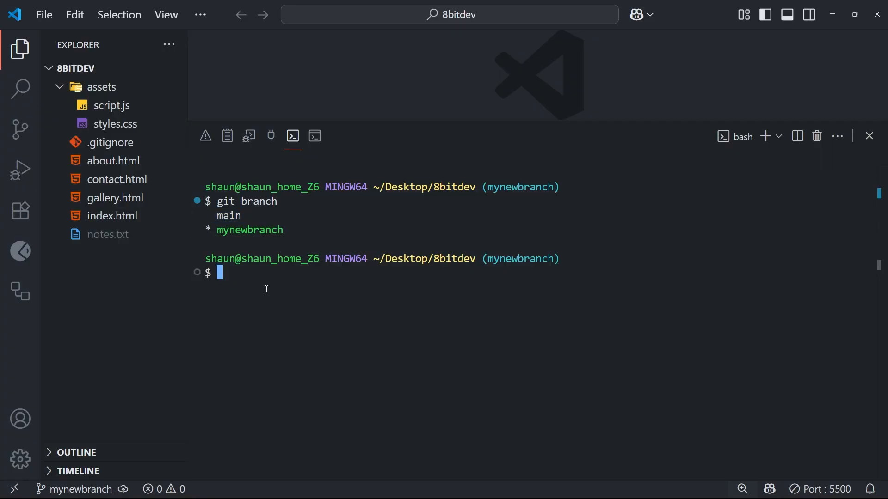
Step: Switch the project back to the main branch
{"action": "type", "text": "git"}
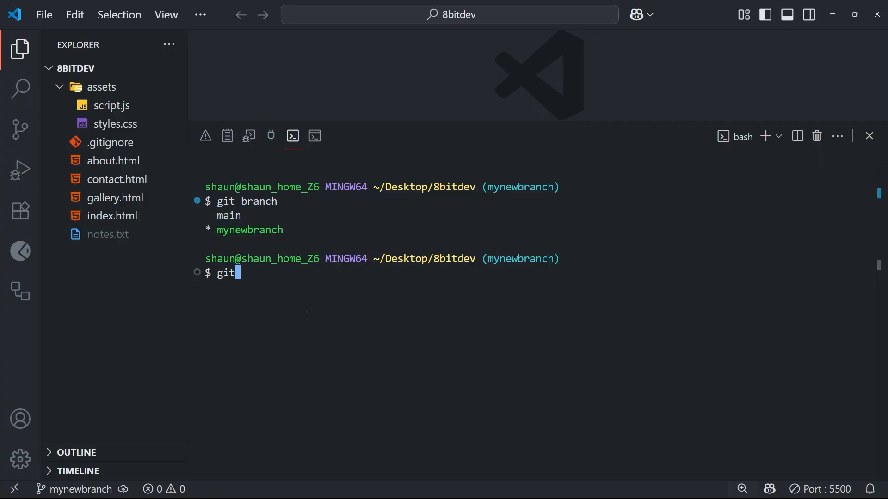
{"action": "type", "text": "switch ma"}
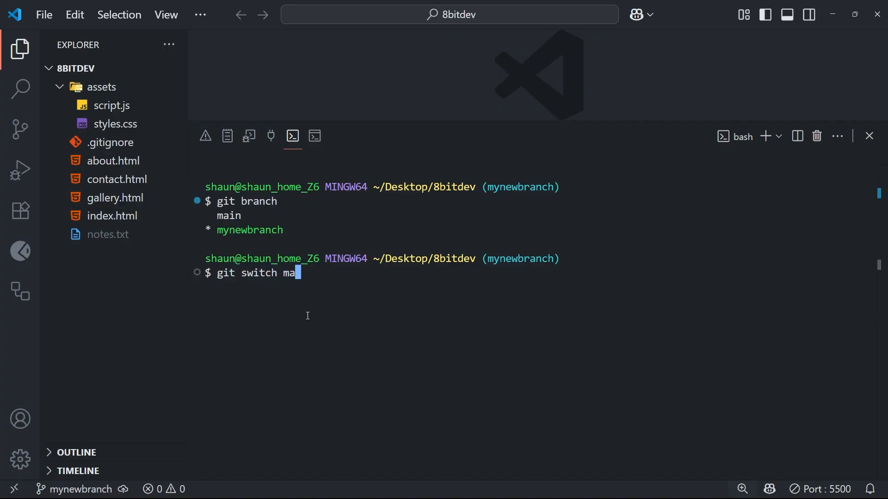
{"action": "type", "text": "in"}
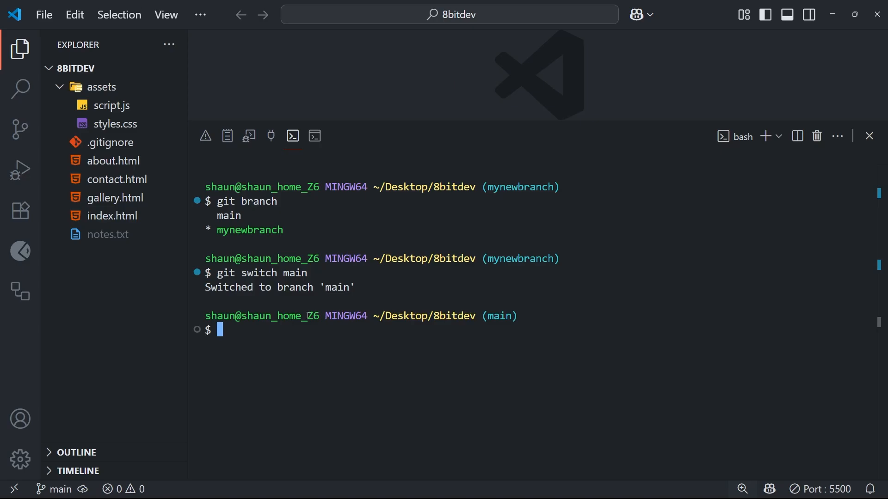
Step: List branches to confirm main is current, then clear the terminal
{"action": "type", "text": "g"}
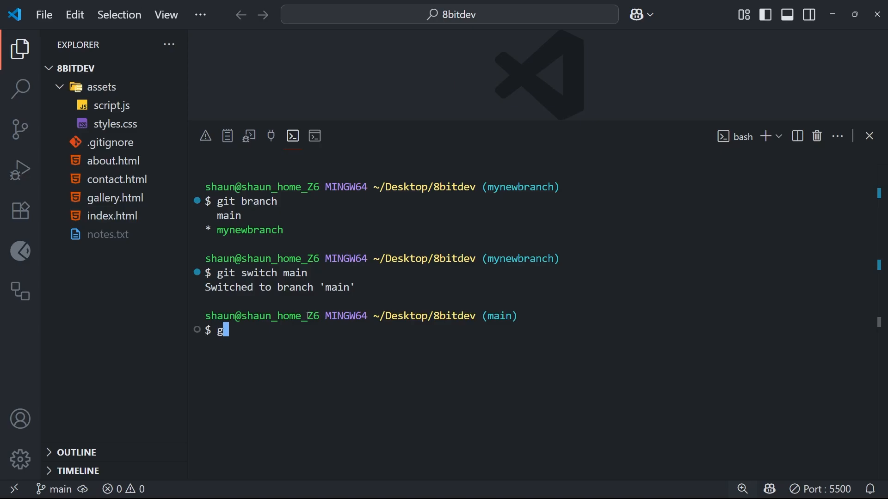
{"action": "type", "text": "it branch"}
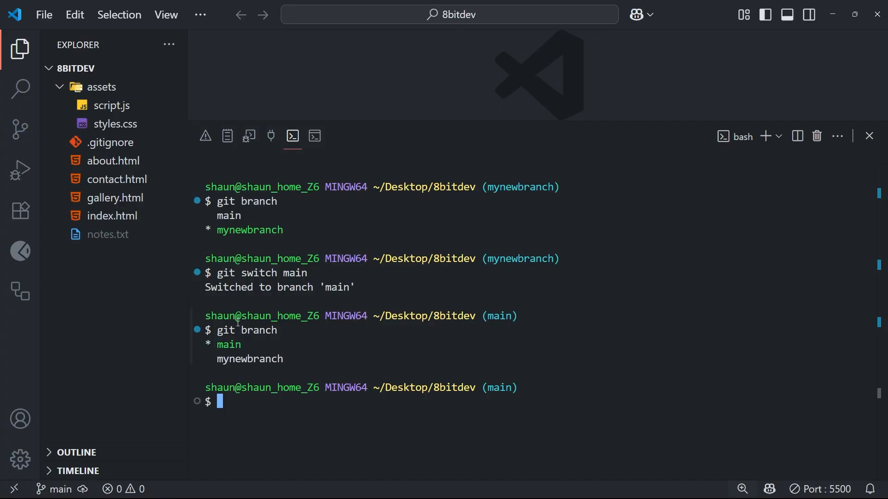
{"action": "double_click", "coordinate": [224, 345]}
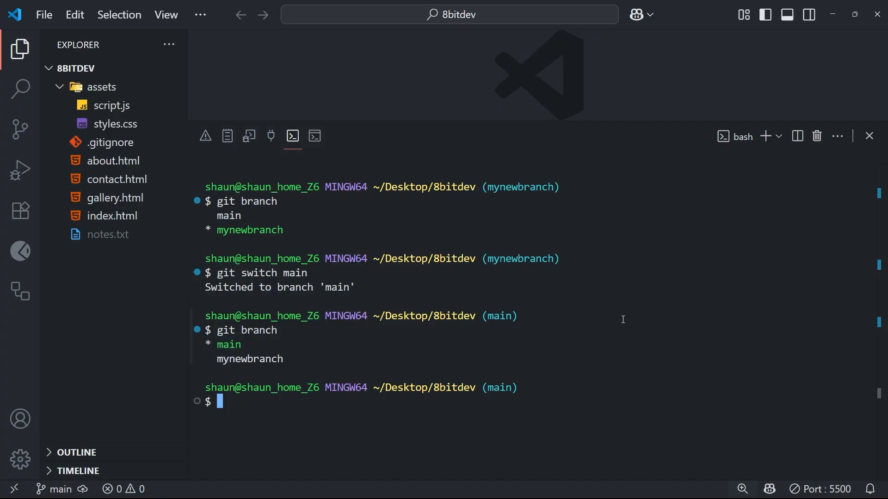
{"action": "mouse_move", "coordinate": [552, 300]}
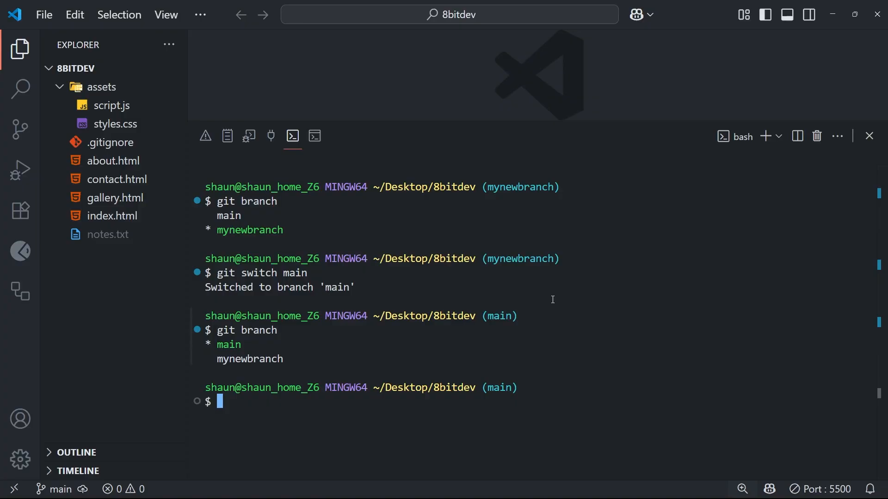
{"action": "type", "text": "cl"}
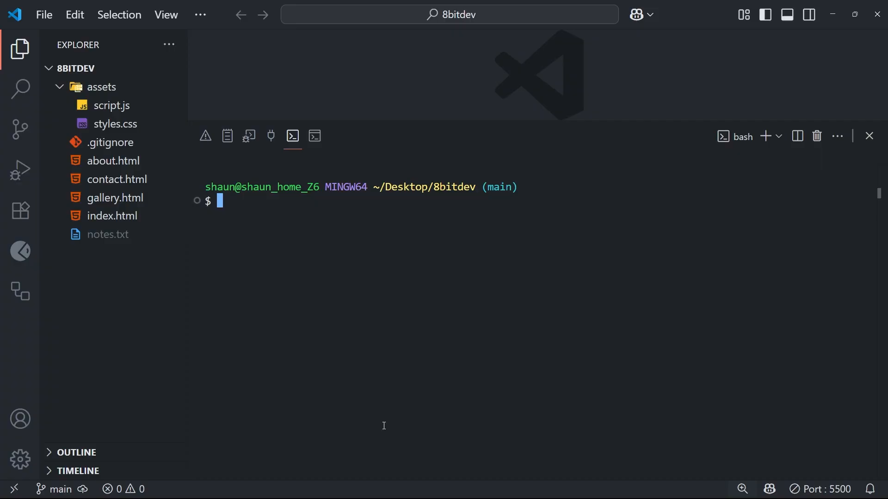
Step: Create and switch to feature-newsletter in one step with git switch -c
{"action": "type", "text": "git"}
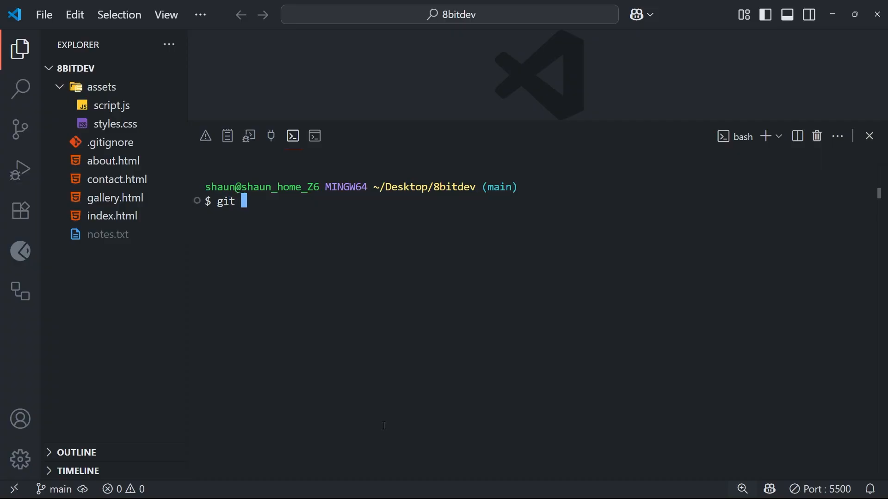
{"action": "type", "text": "switch"}
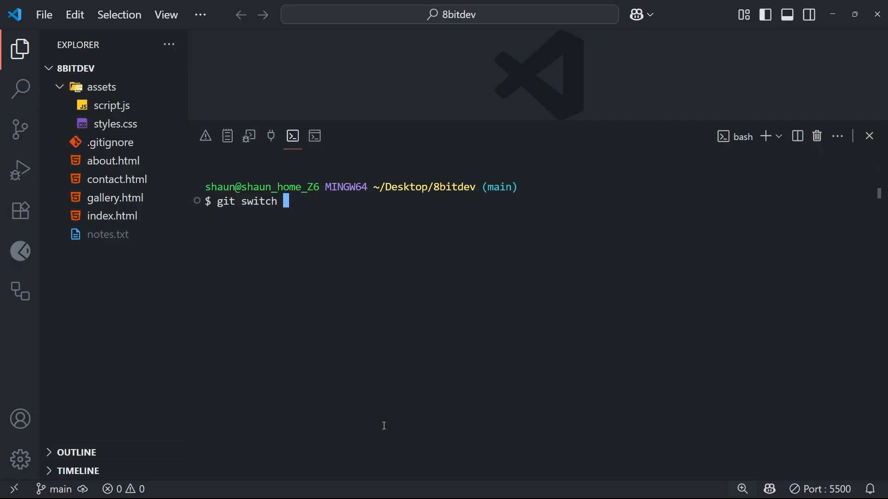
{"action": "type", "text": "-"}
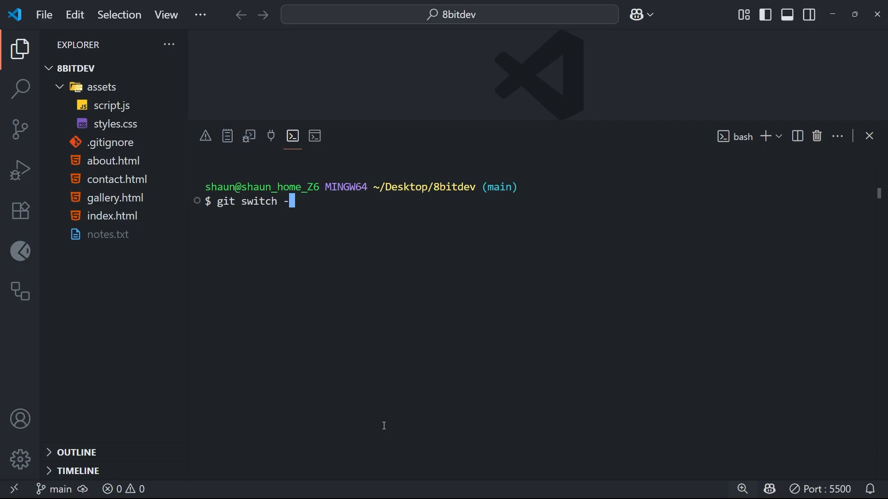
{"action": "type", "text": "c"}
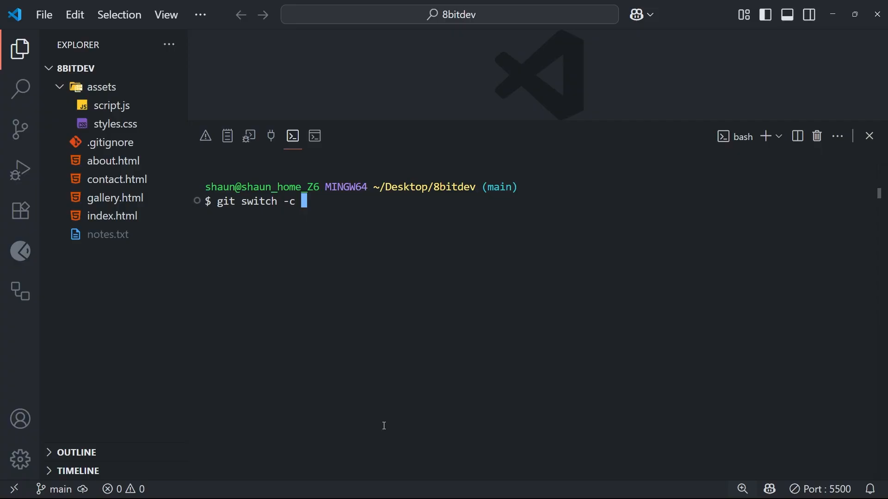
{"action": "type", "text": "feat"}
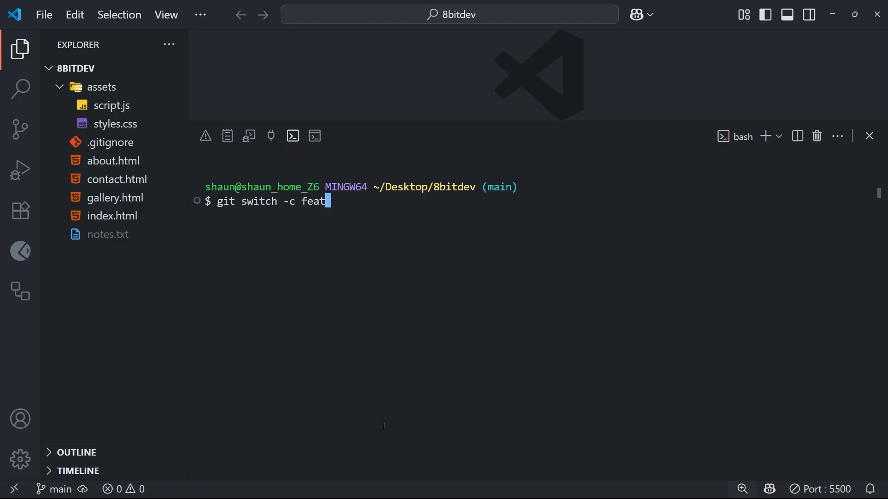
{"action": "type", "text": "ure-newsle"}
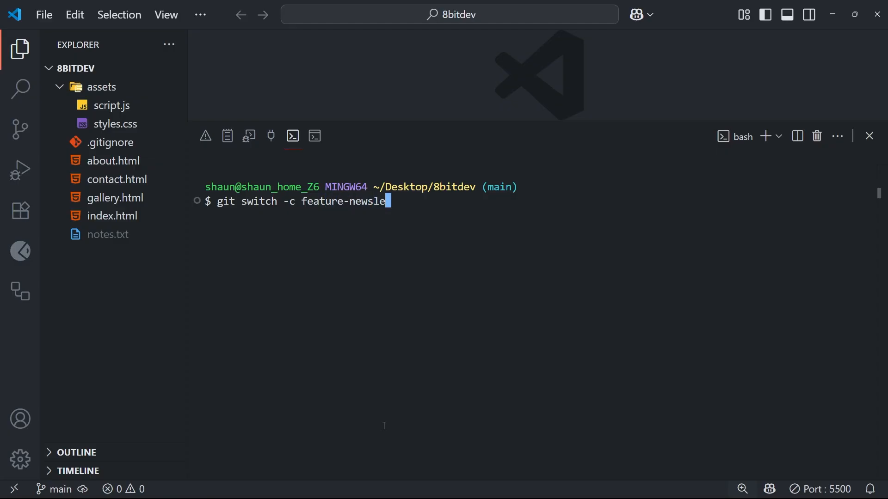
{"action": "type", "text": "tter"}
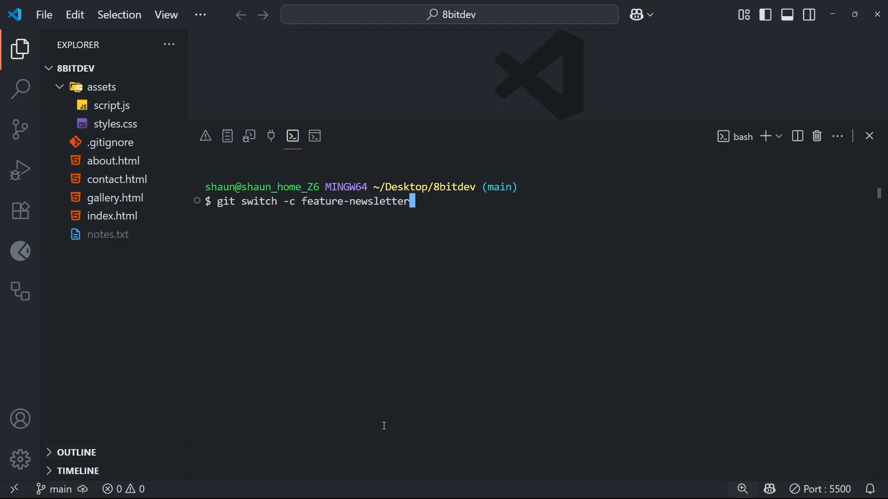
{"action": "key", "text": "Enter"}
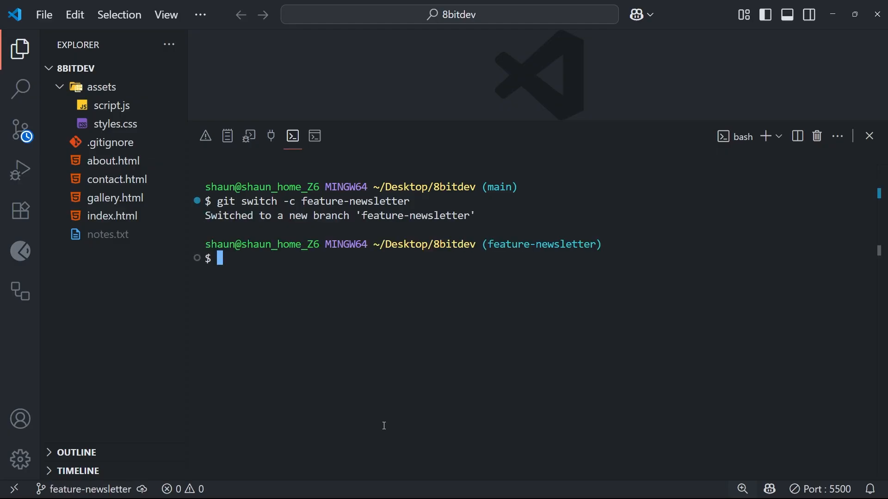
{"action": "left_click_drag", "start_coordinate": [259, 215], "coordinate": [475, 216]}
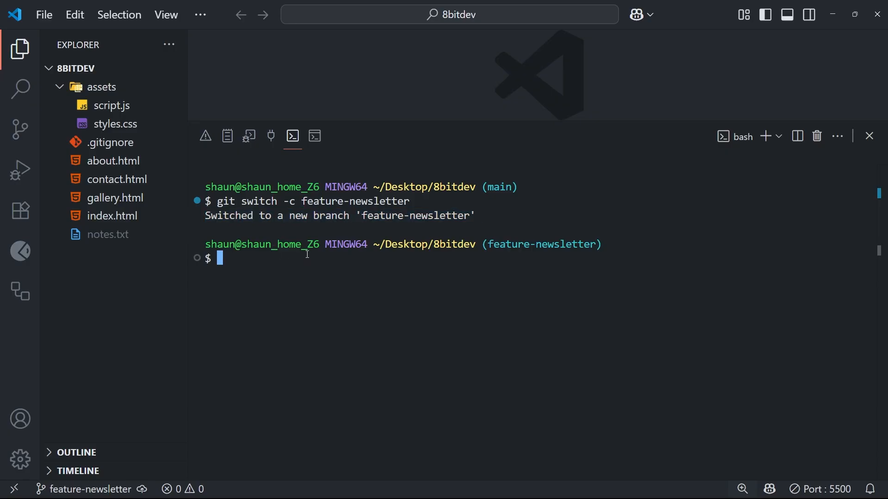
Step: List branches, showing feature-newsletter current alongside main and mynewbranch
{"action": "type", "text": "git branch"}
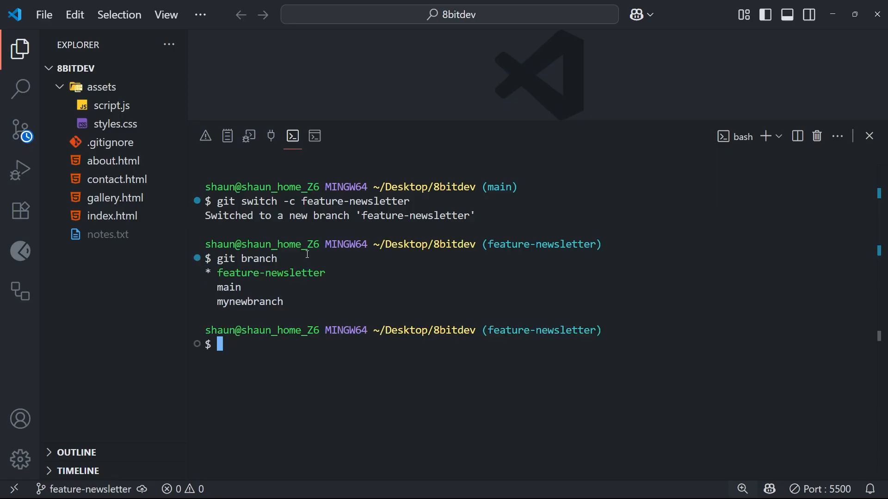
{"action": "double_click", "coordinate": [270, 272]}
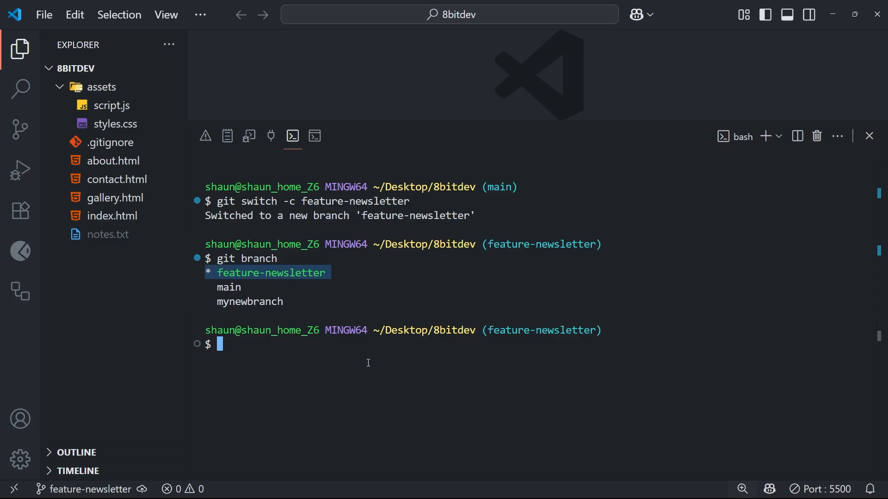
{"action": "mouse_move", "coordinate": [365, 358]}
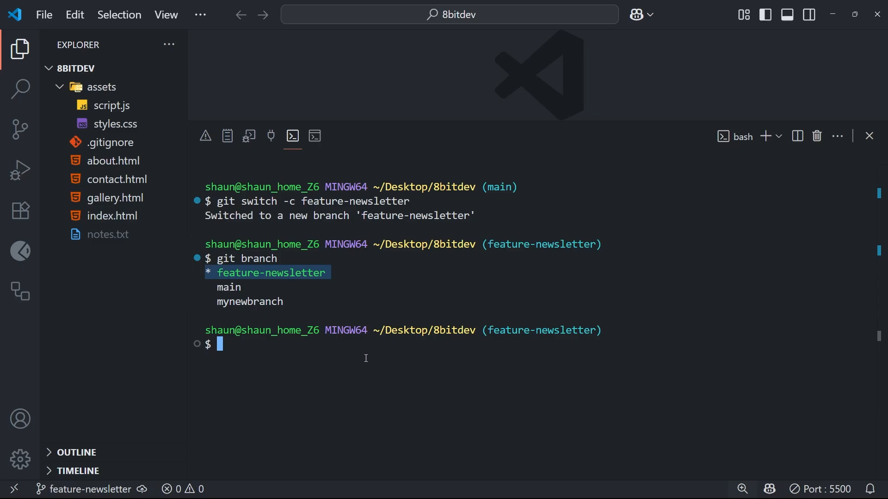
Step: Start a git checkout main command, then discard it, staying on feature-newsletter
{"action": "type", "text": "git"}
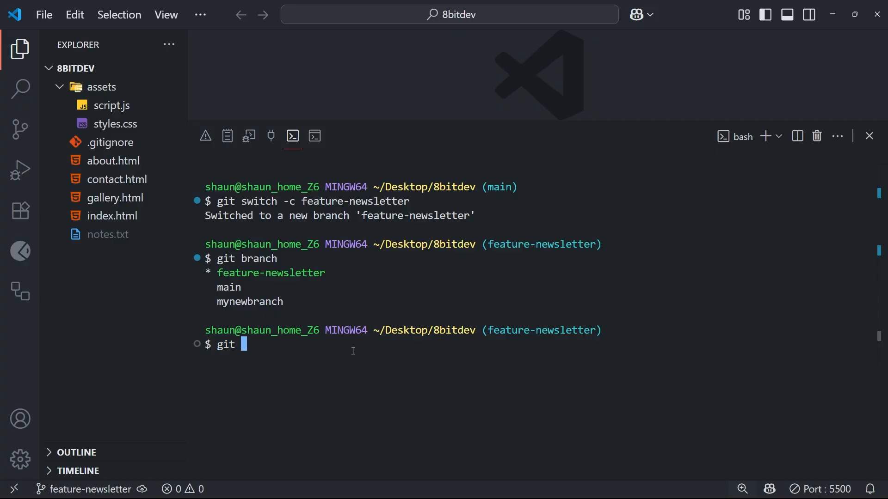
{"action": "type", "text": "checkout"}
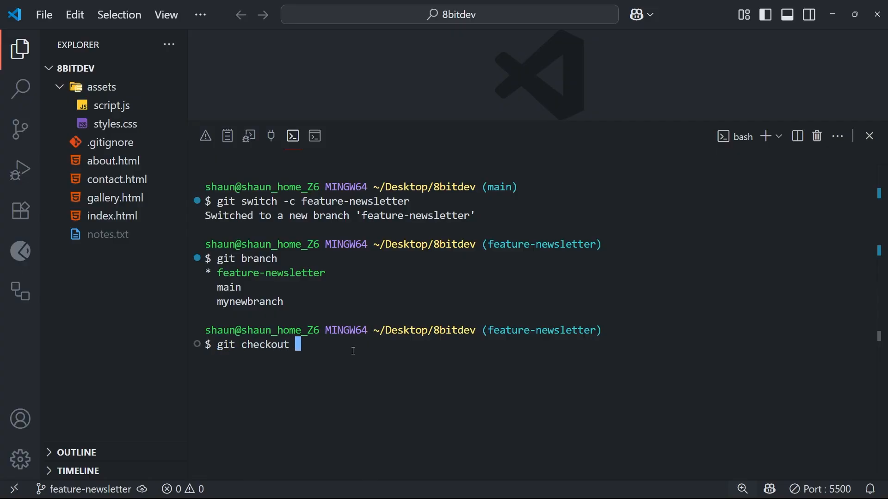
{"action": "type", "text": "main"}
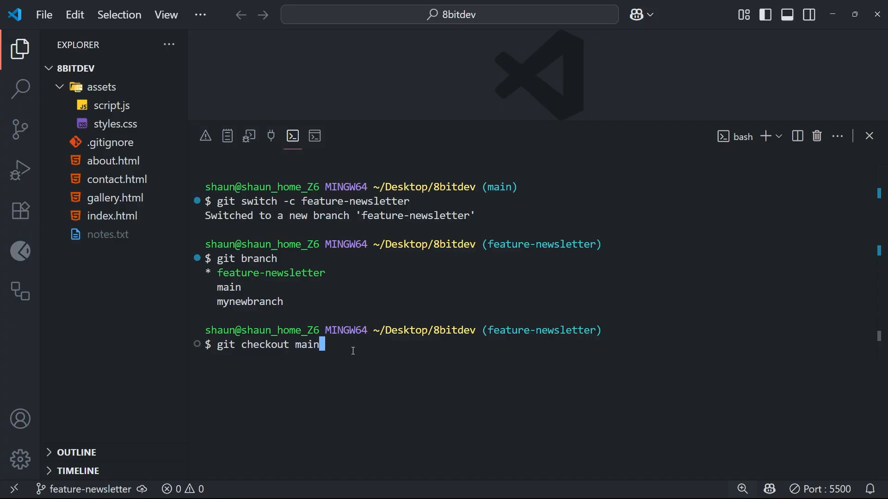
{"action": "key", "text": "Backspace"}
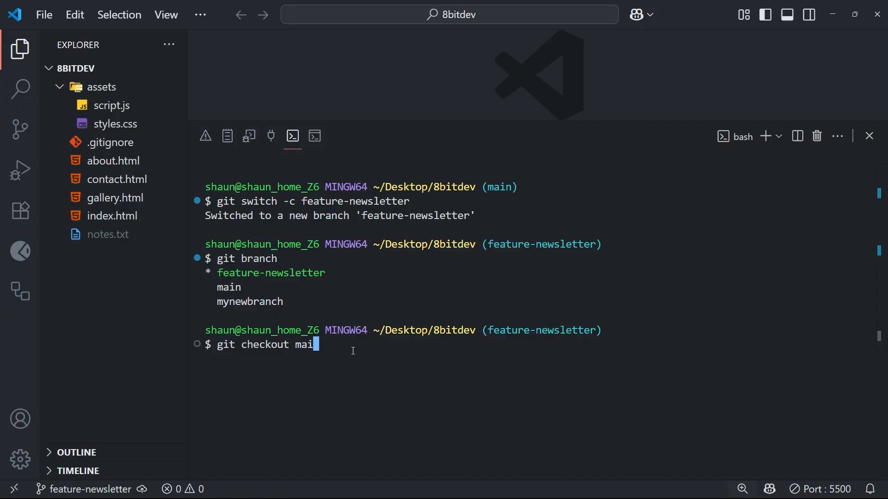
{"action": "key", "text": "ctrl+c"}
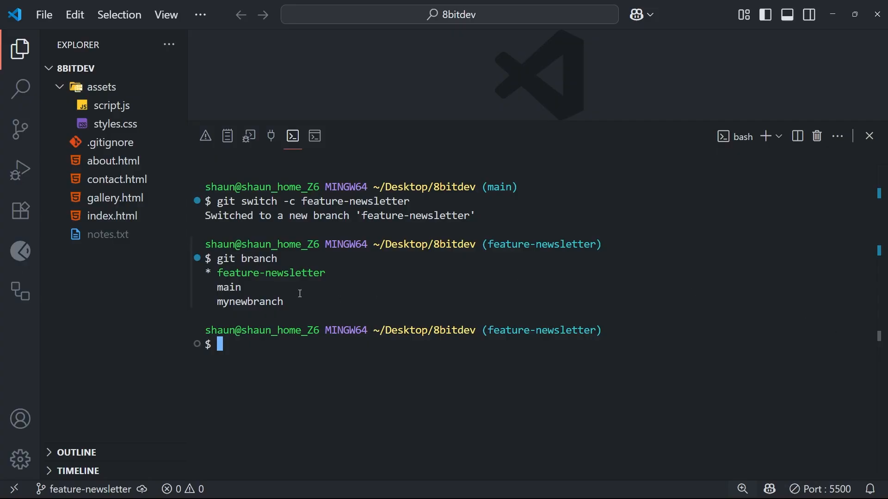
{"action": "double_click", "coordinate": [258, 200]}
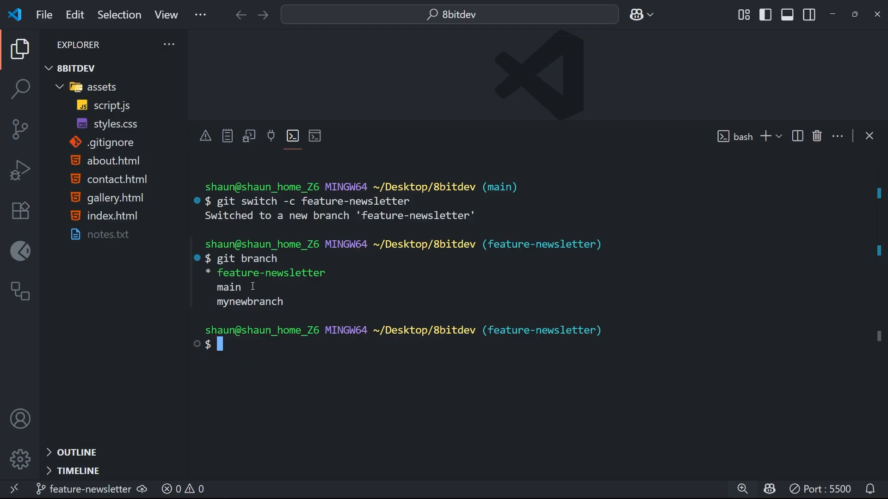
{"action": "double_click", "coordinate": [270, 273]}
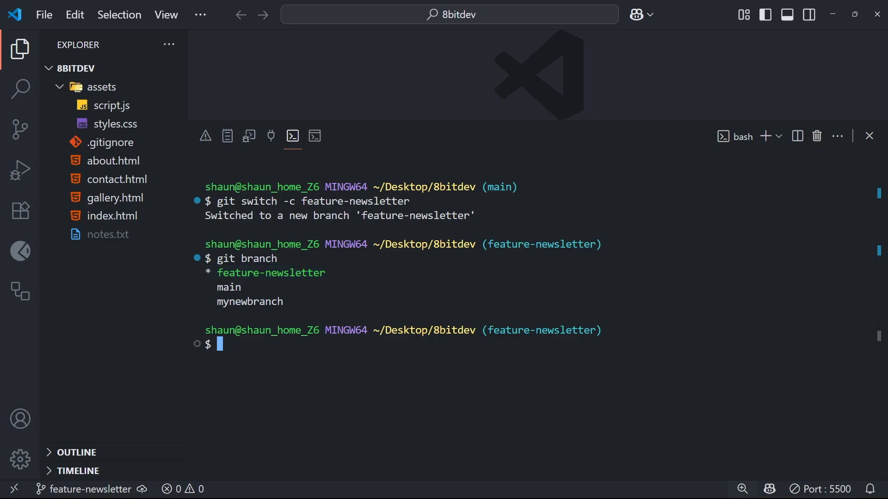
{"action": "mouse_move", "coordinate": [271, 304]}
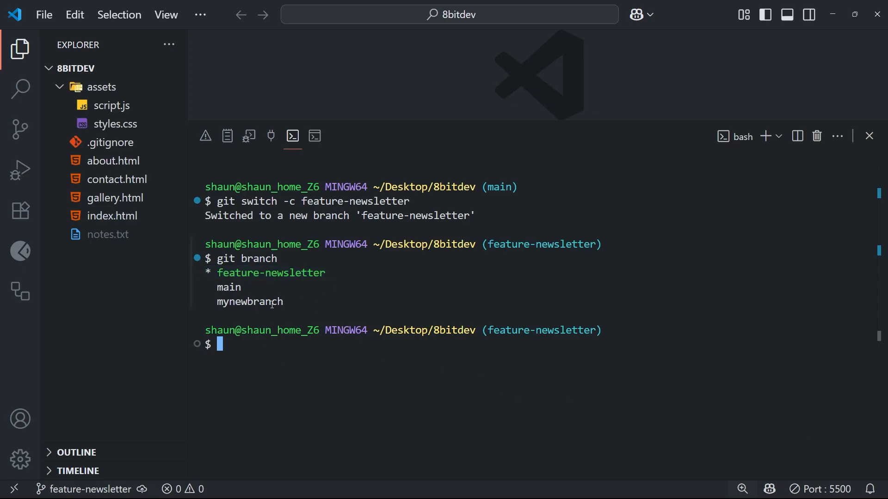
Step: Clear the terminal, leaving a fresh prompt on feature-newsletter
{"action": "double_click", "coordinate": [228, 287]}
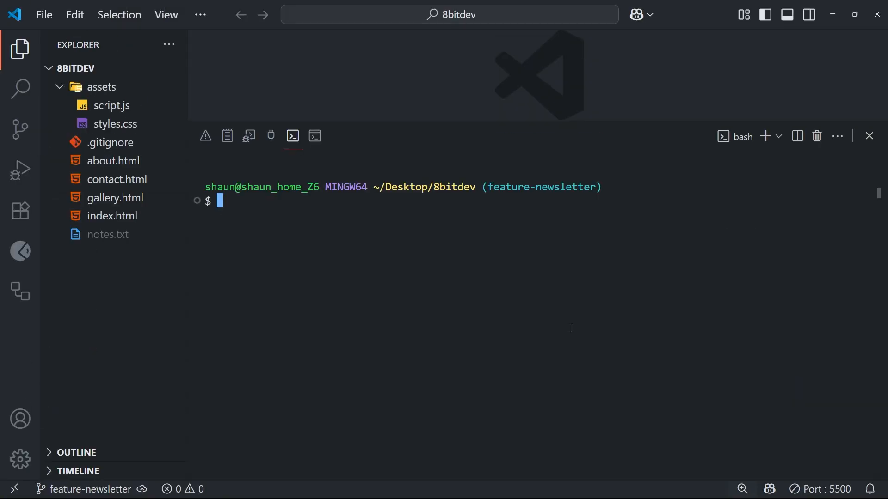
Step: Run git branch, showing feature-newsletter current alongside main and mynewbranch
{"action": "type", "text": "git branch"}
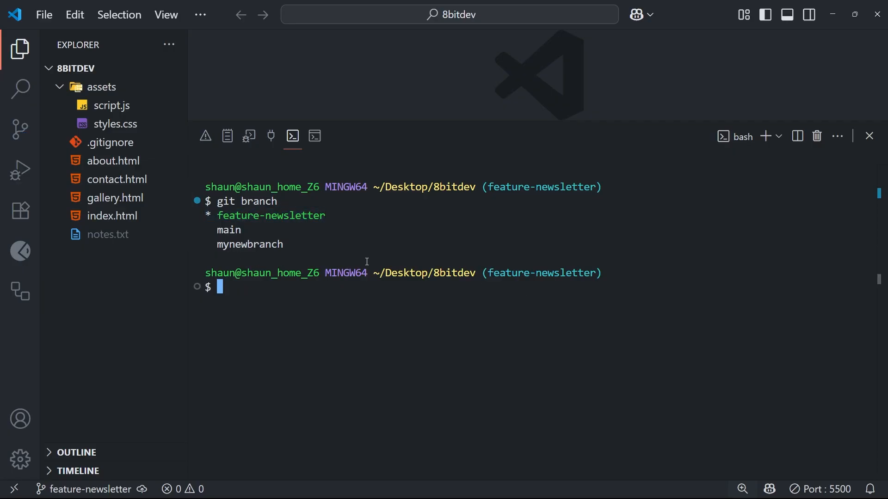
{"action": "mouse_move", "coordinate": [112, 217]}
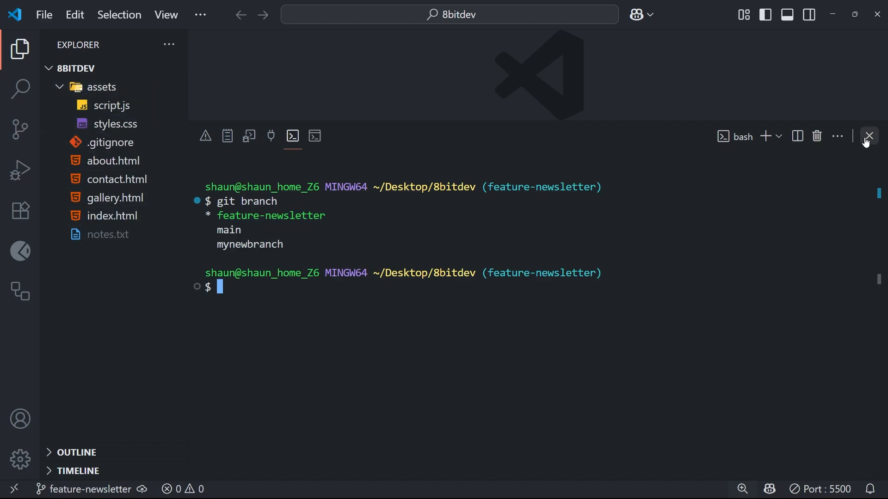
Step: Close the terminal panel to work on about.html
{"action": "left_click", "coordinate": [871, 136]}
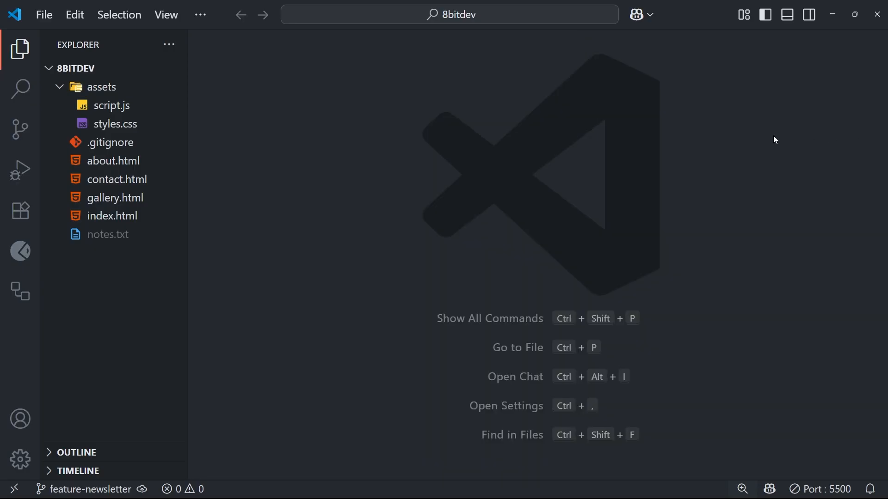
{"action": "mouse_move", "coordinate": [537, 231]}
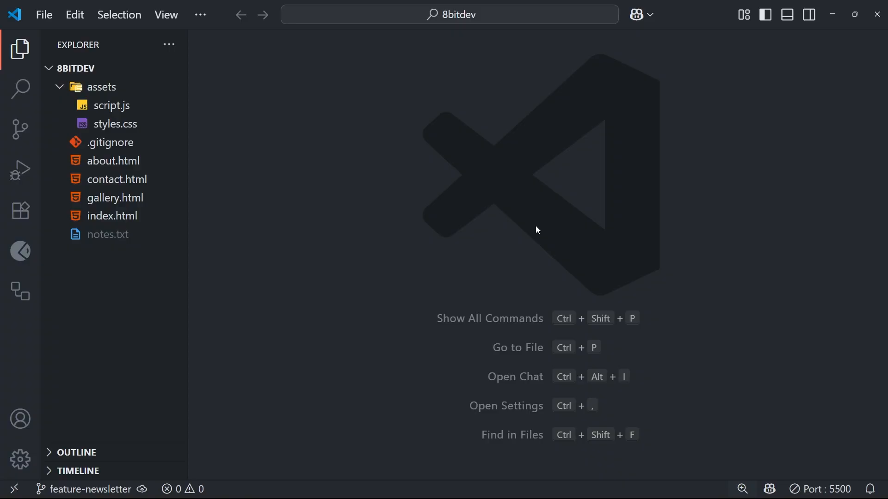
{"action": "mouse_move", "coordinate": [530, 229]}
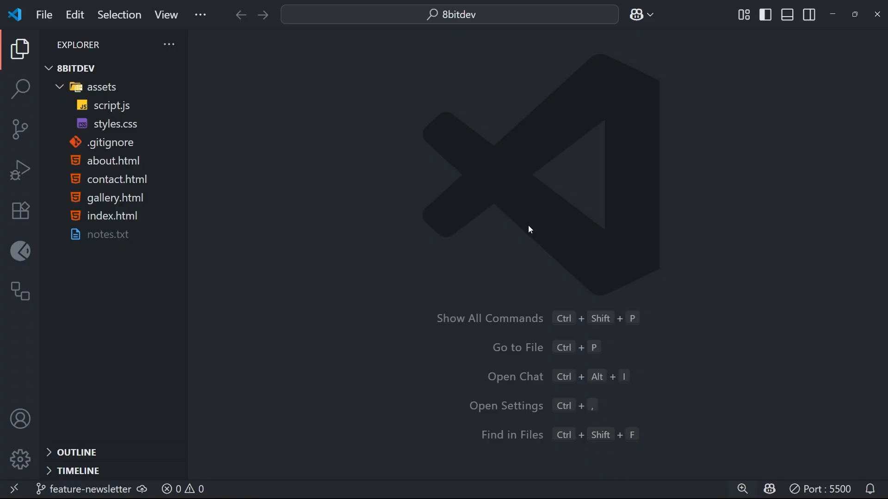
{"action": "mouse_move", "coordinate": [342, 194]}
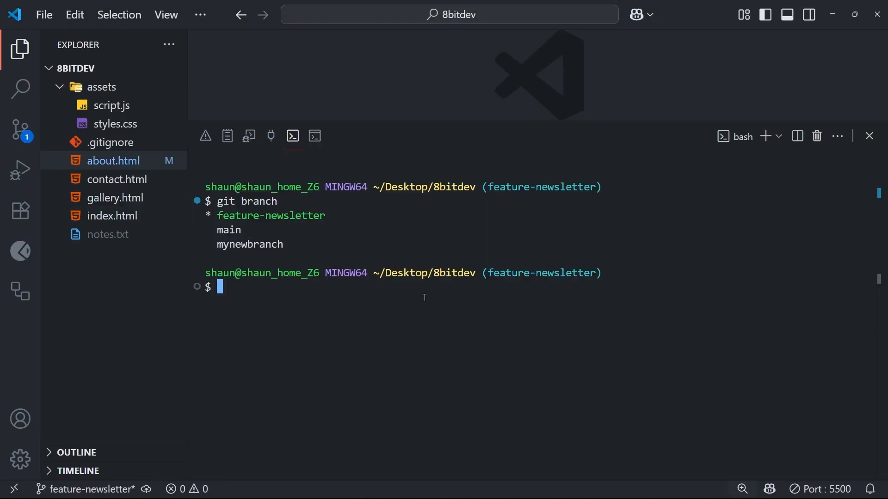
{"action": "mouse_move", "coordinate": [364, 300]}
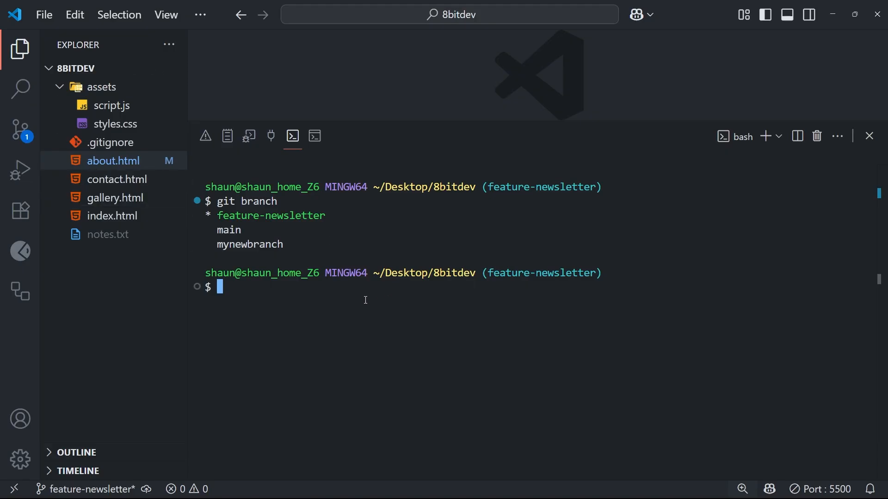
Step: Stage all changes and commit about.html as 'add newsletter html form' on feature-newsletter
{"action": "type", "text": "git"}
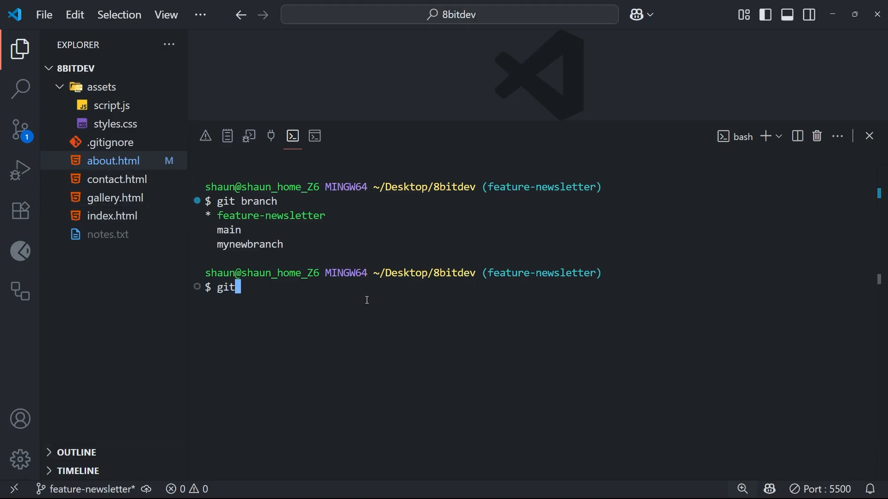
{"action": "type", "text": "add ."}
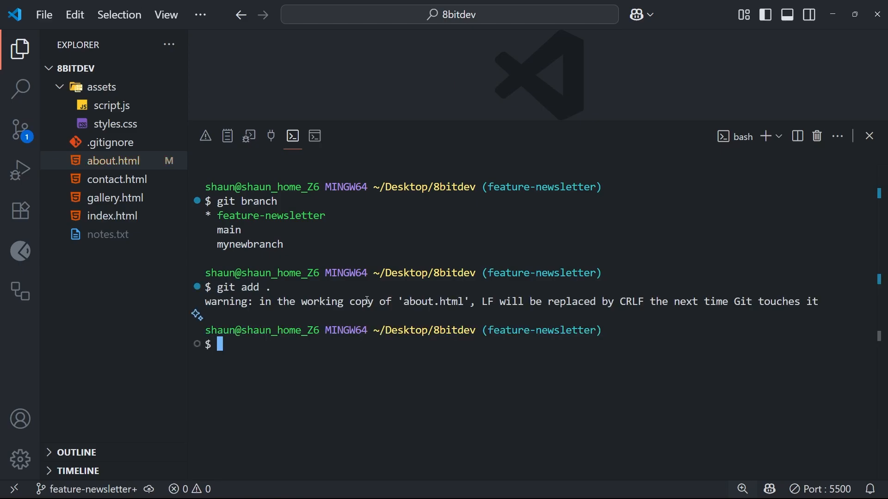
{"action": "type", "text": "git commit"}
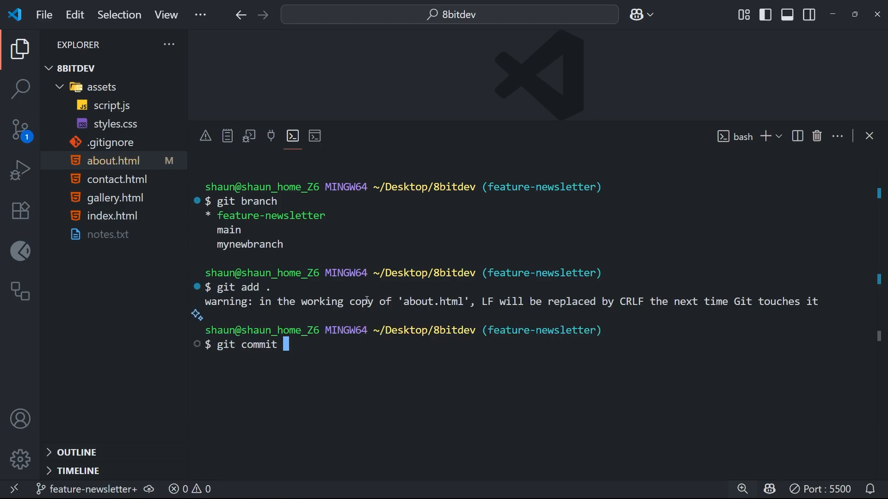
{"action": "type", "text": "-m \""}
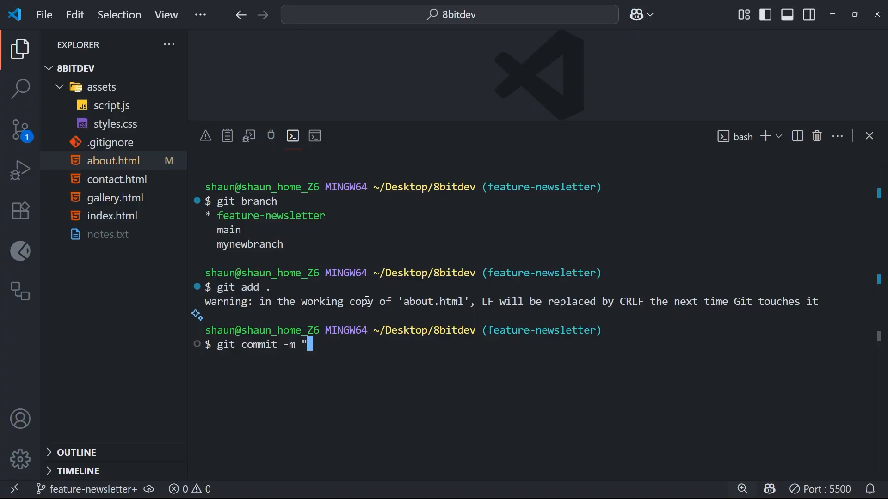
{"action": "type", "text": "add newsl"}
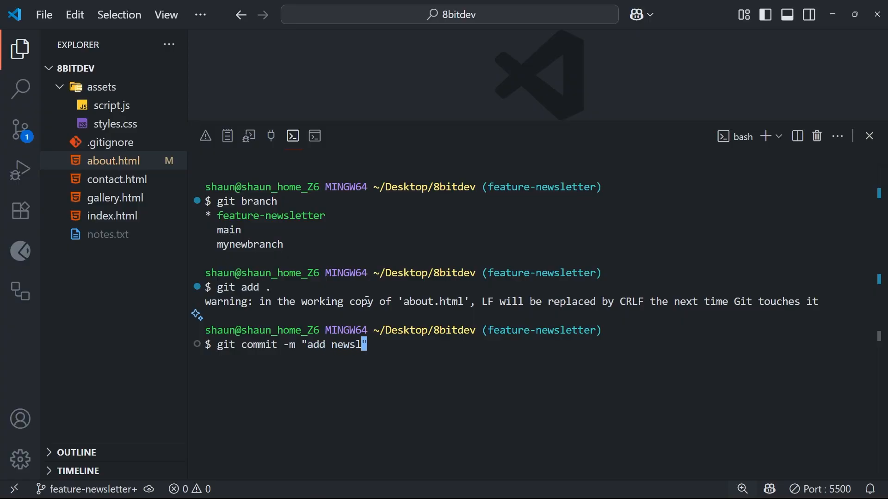
{"action": "type", "text": "etter html form"}
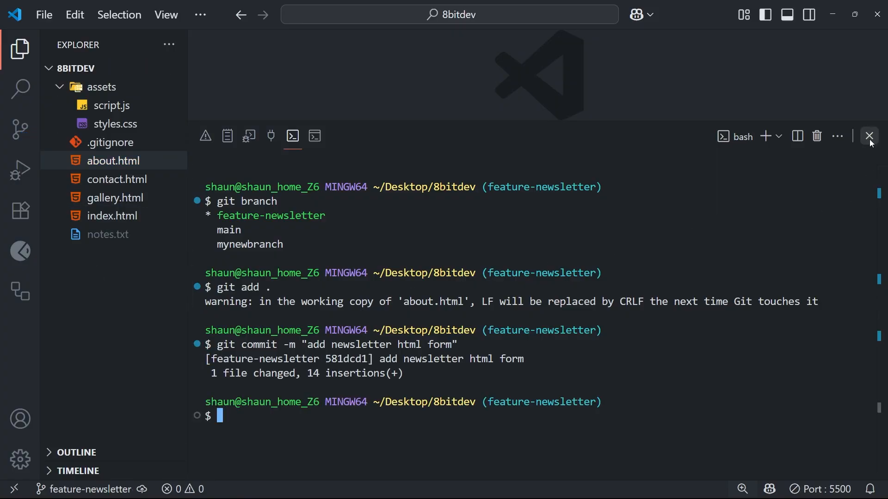
Step: Edit styles.css, then stage and commit it as 'add styles for newsletter'
{"action": "left_click", "coordinate": [869, 136]}
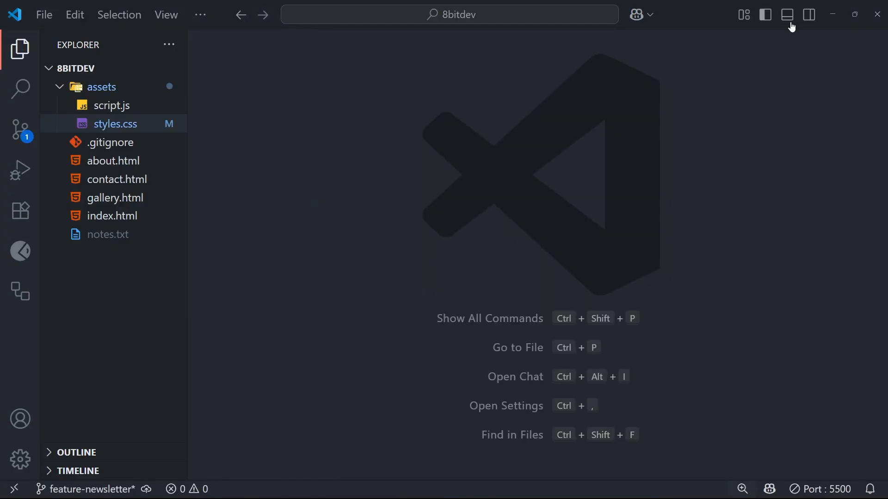
{"action": "left_click", "coordinate": [787, 14]}
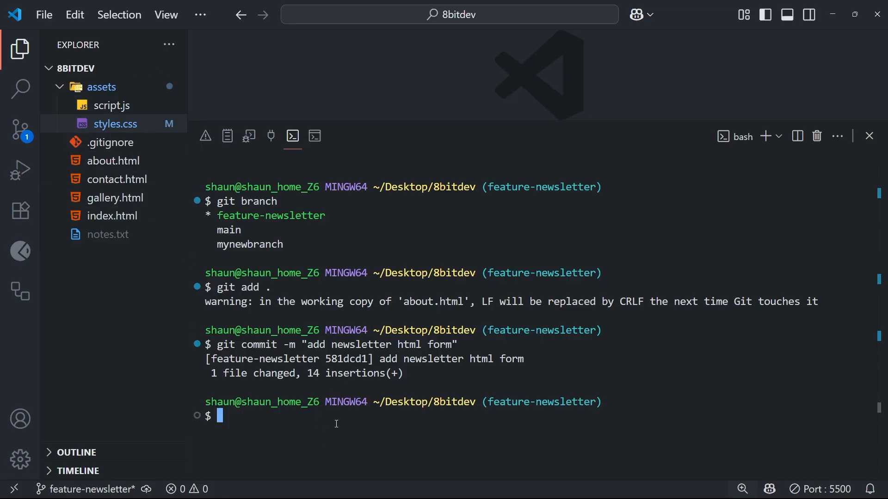
{"action": "type", "text": "go"}
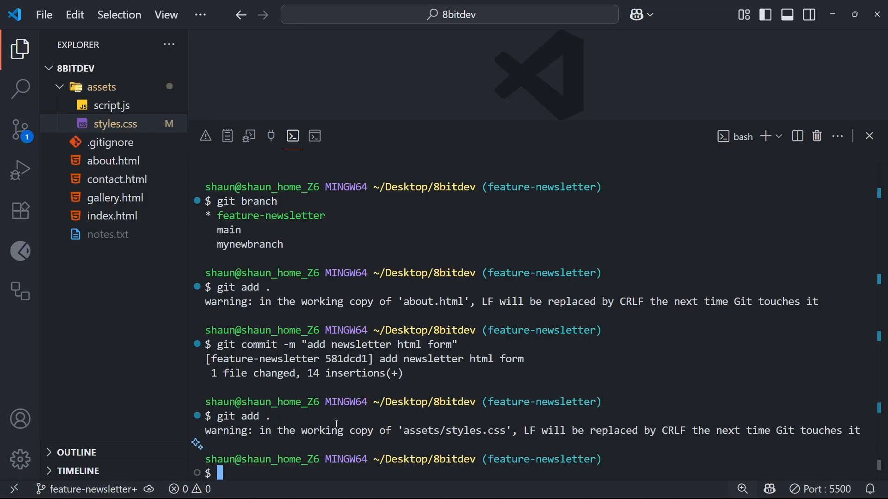
{"action": "type", "text": "git commit -"}
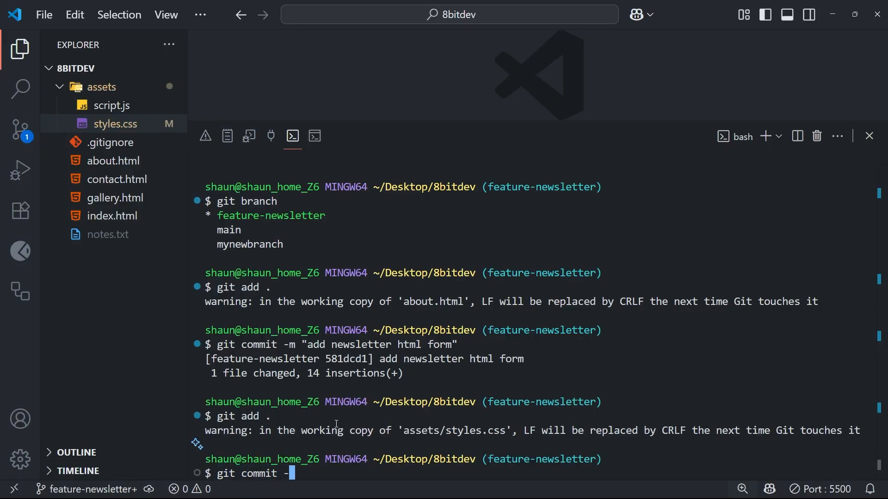
{"action": "type", "text": "m \""}
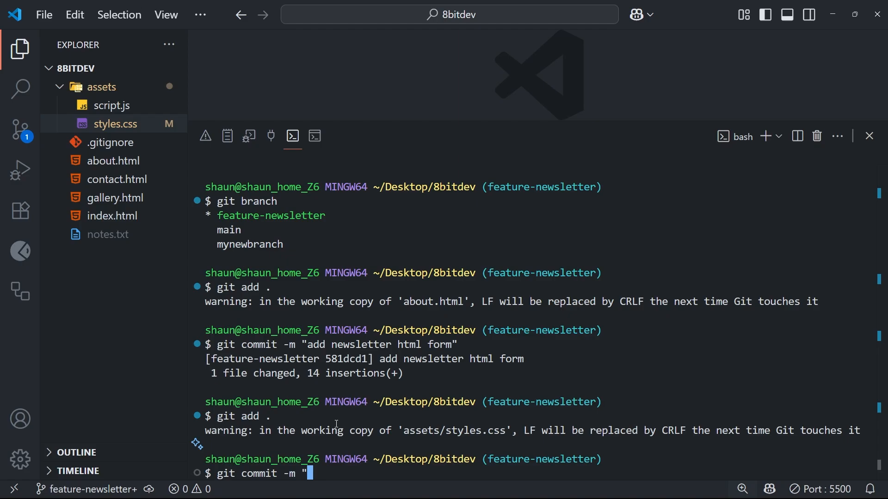
{"action": "type", "text": "add styles for newsletter"}
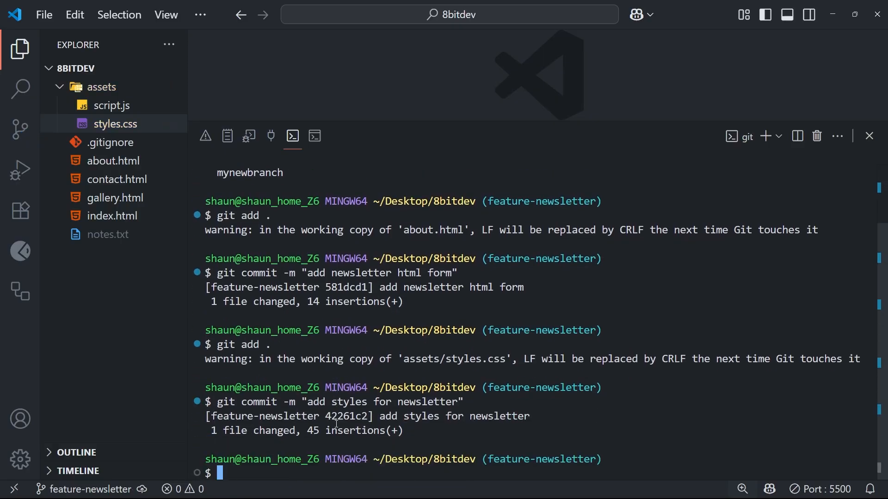
Step: Add a 'Sign up to the newsletter' paragraph linking to /about.html in index.html
{"action": "left_click", "coordinate": [112, 216]}
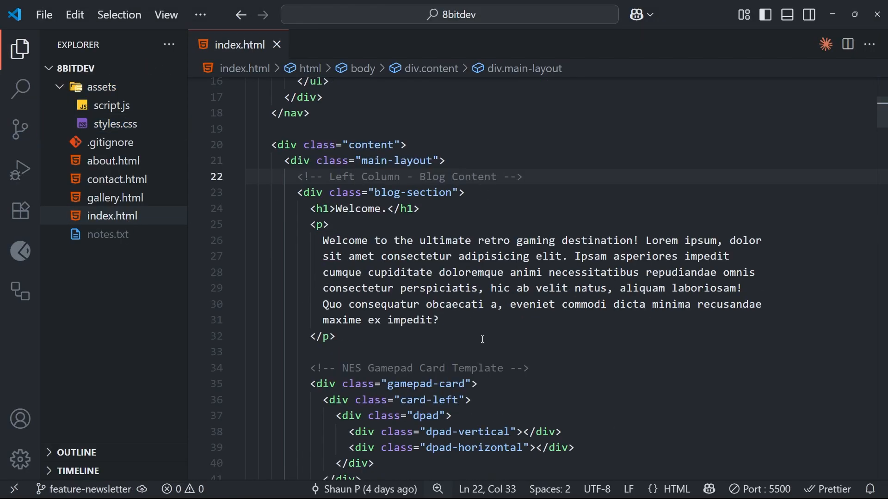
{"action": "type", "text": "<p>Sign up to the <a href=\"/about.html\">newsletter</a> for the latest updates!</p>"}
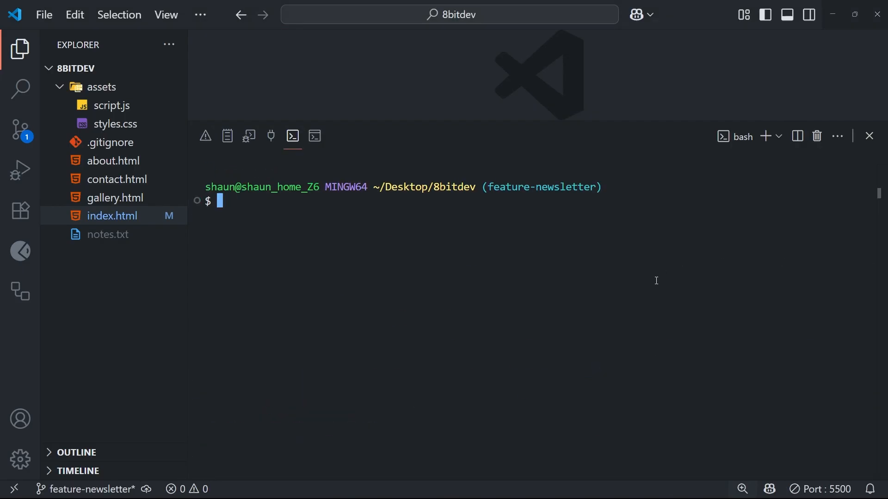
{"action": "mouse_move", "coordinate": [112, 216]}
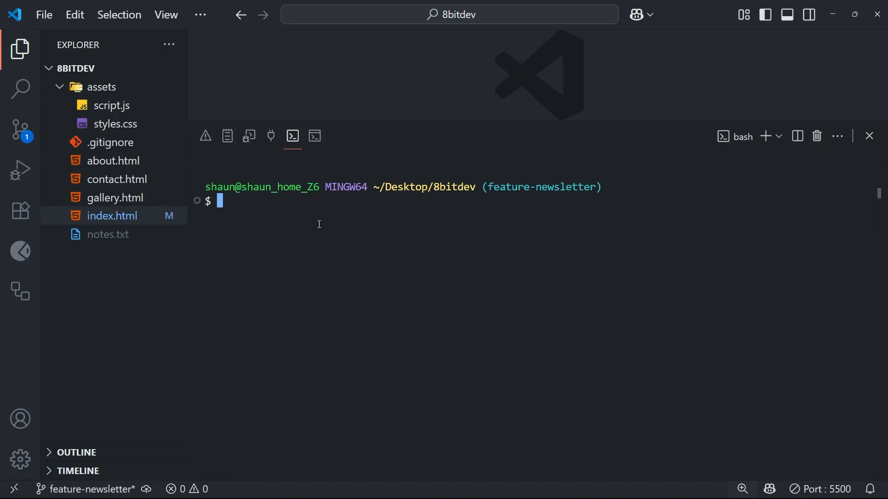
Step: Stage and commit the index.html edits with an 'add…' message, then clear the terminal
{"action": "type", "text": "git"}
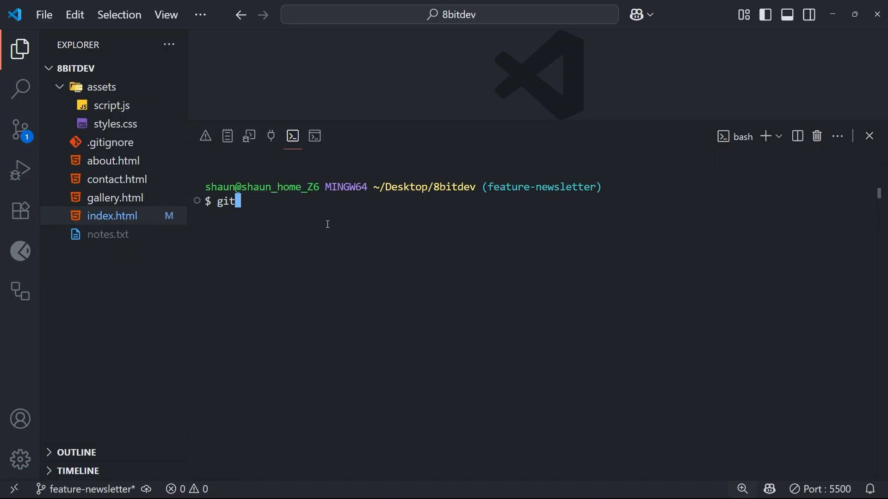
{"action": "type", "text": "add ."}
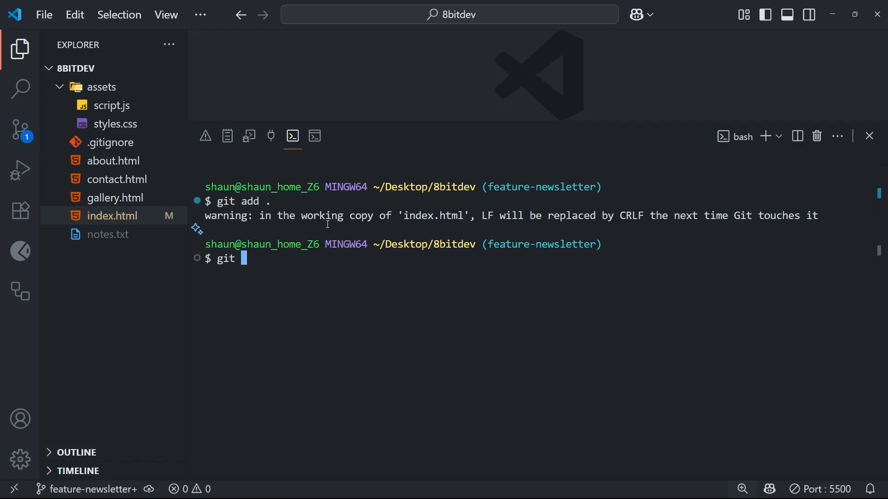
{"action": "type", "text": "commit -m"}
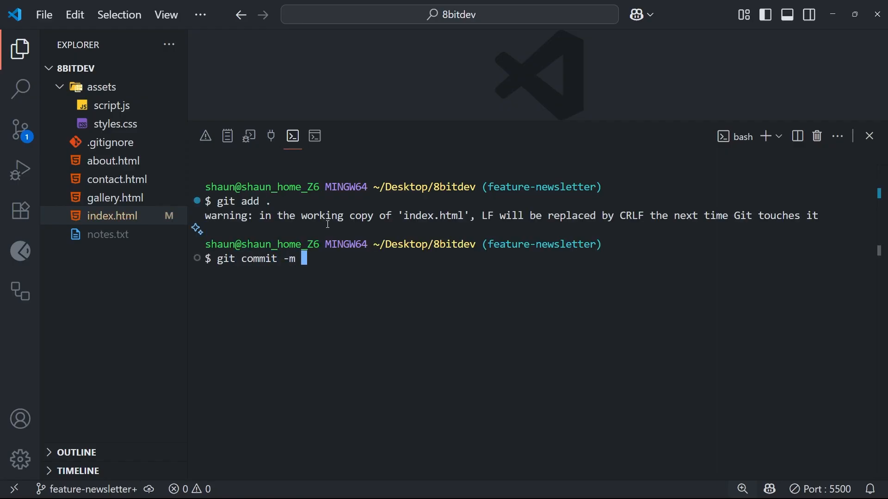
{"action": "type", "text": "\"add\""}
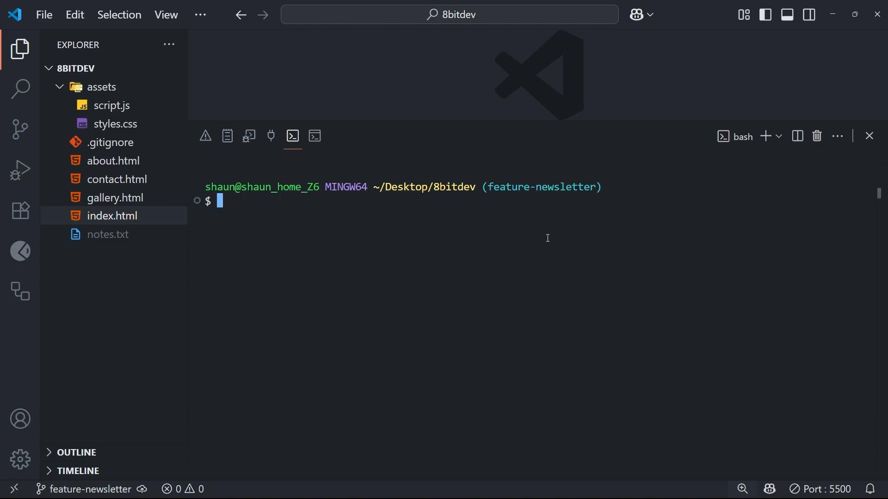
{"action": "mouse_move", "coordinate": [464, 248]}
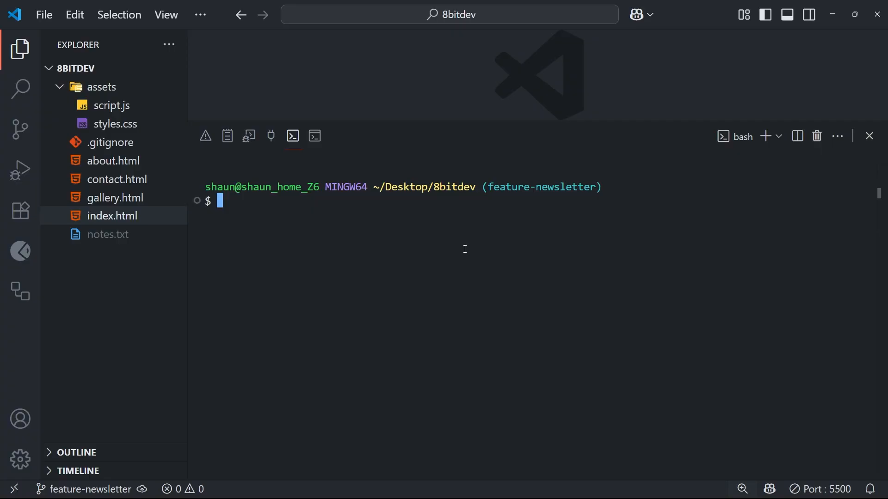
Step: Run git log --oneline and highlight the newsletter commits above the main and mynewbranch labels
{"action": "type", "text": "git log"}
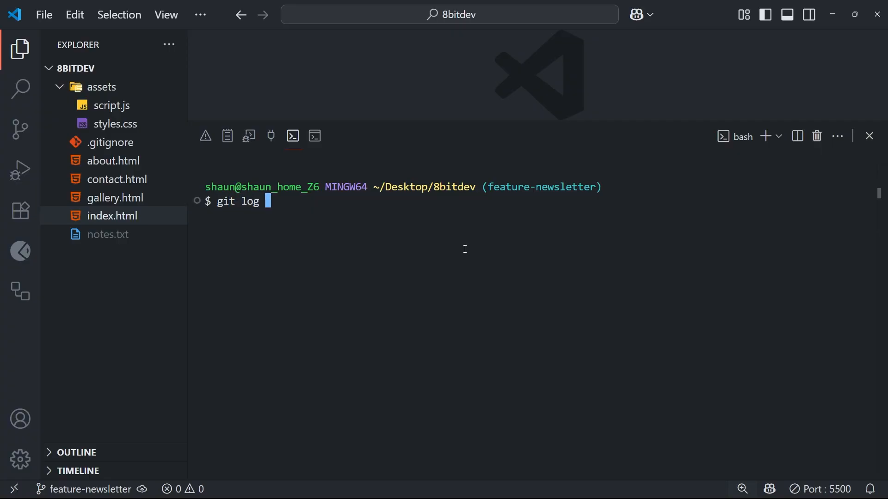
{"action": "type", "text": "--oneline"}
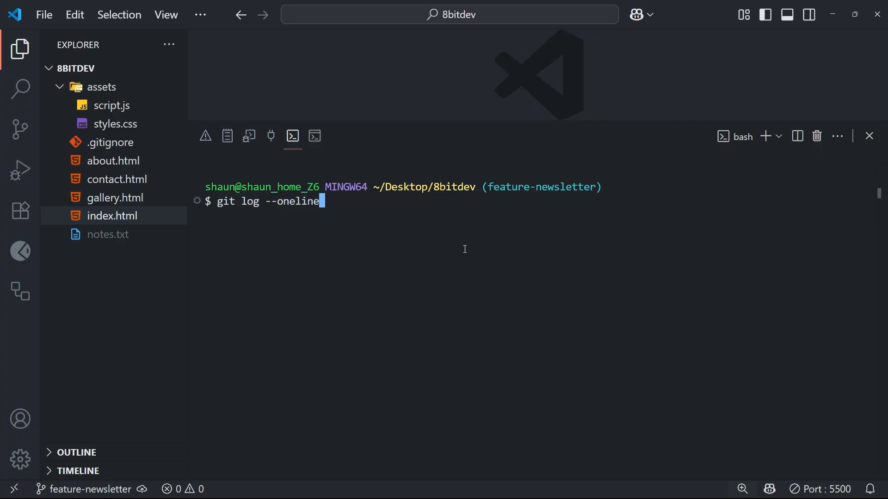
{"action": "key", "text": "Enter"}
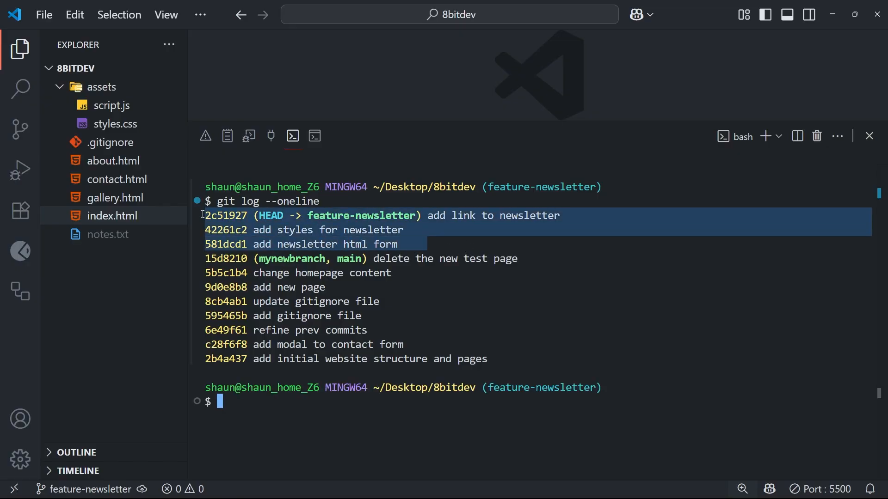
{"action": "left_click", "coordinate": [515, 320]}
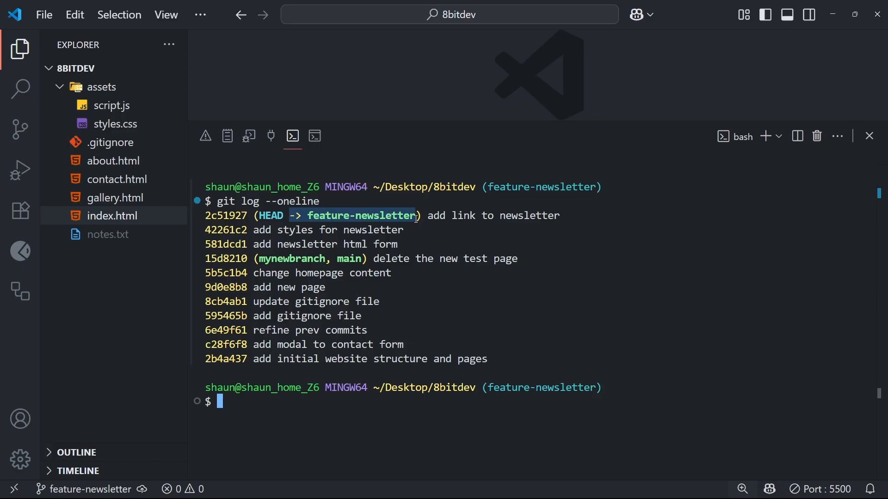
{"action": "mouse_move", "coordinate": [438, 221]}
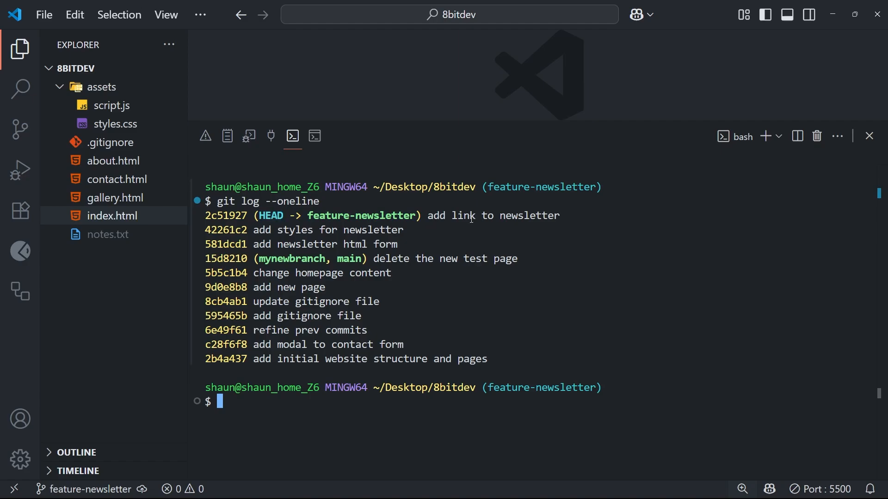
{"action": "left_click_drag", "start_coordinate": [258, 215], "coordinate": [405, 215]}
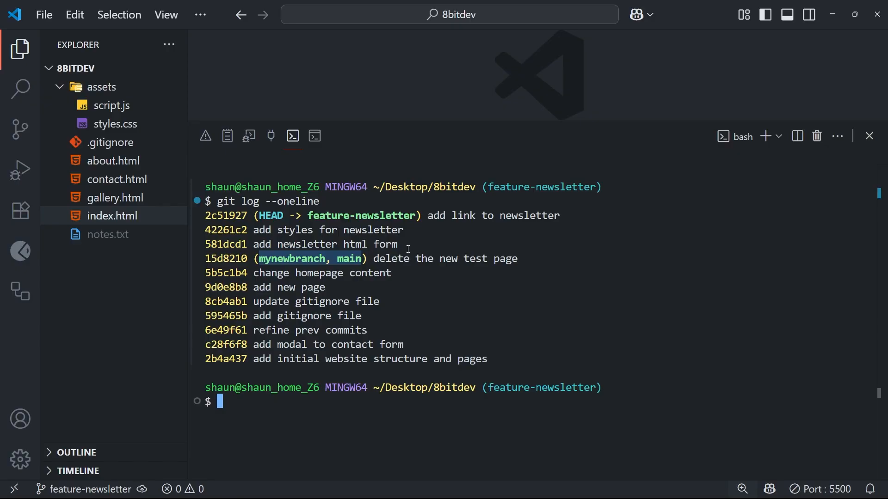
{"action": "mouse_move", "coordinate": [397, 243]}
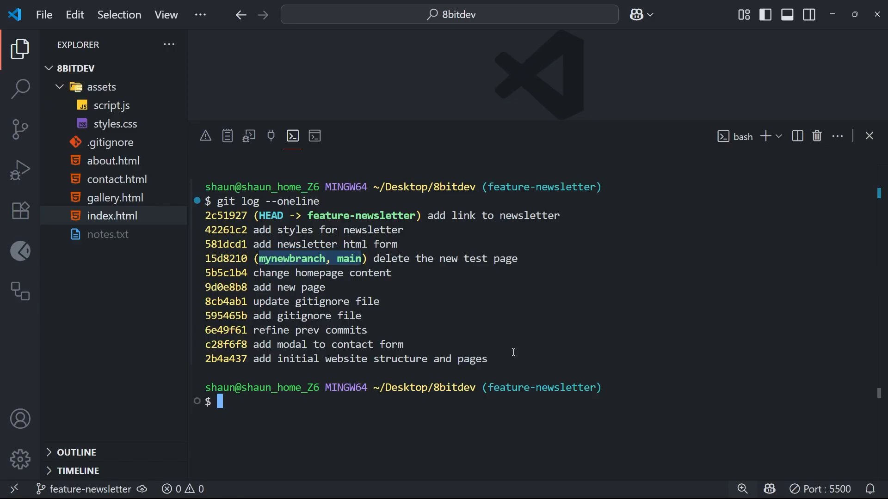
{"action": "type", "text": "g"}
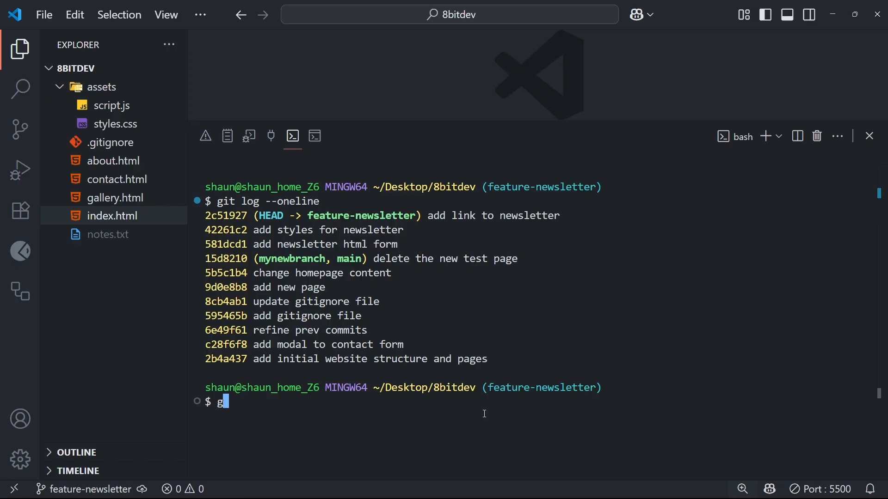
Step: Switch to main and show its one-line log ends at 'delete the new test page', highlighting main
{"action": "type", "text": "it switch main"}
{"action": "type", "text": "git"}
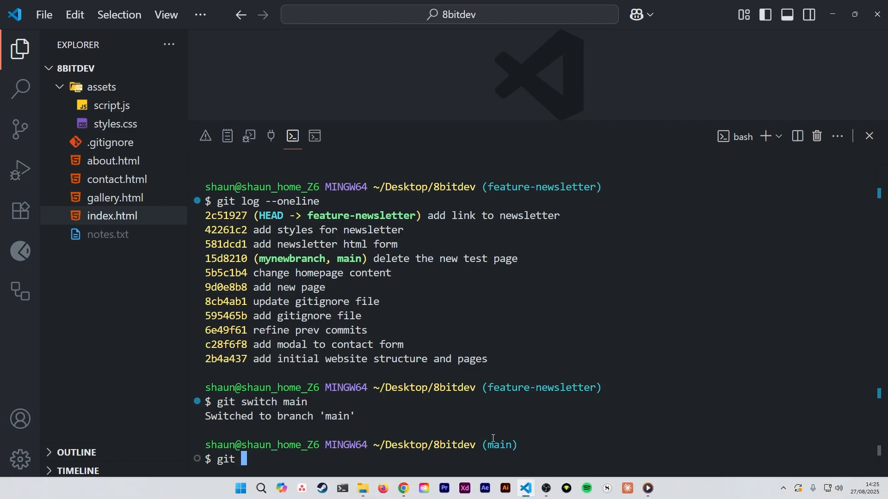
{"action": "type", "text": "log"}
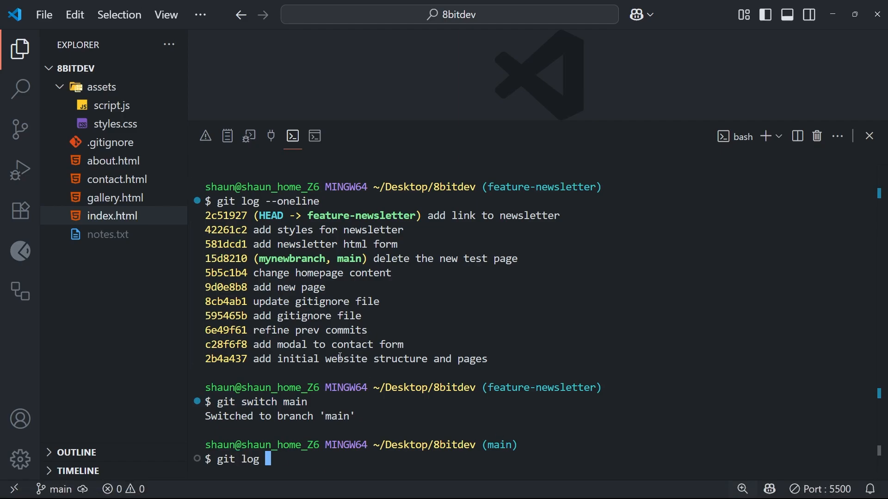
{"action": "type", "text": "--oneline"}
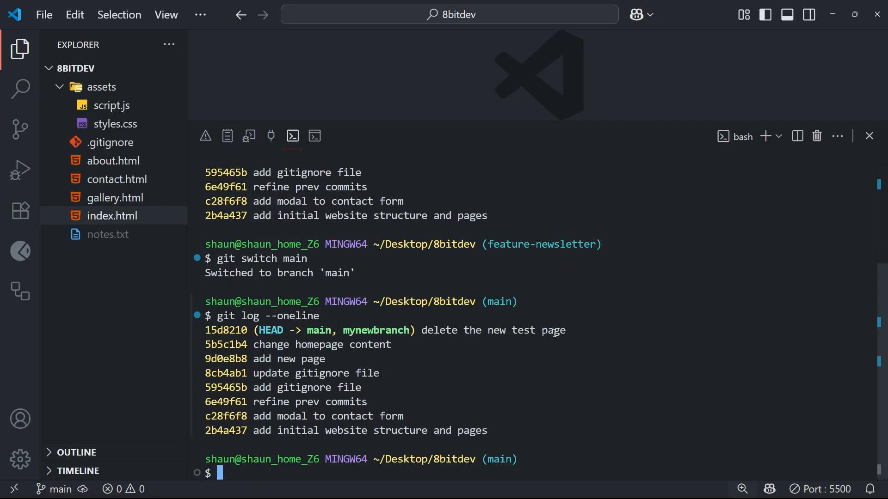
{"action": "mouse_move", "coordinate": [577, 330]}
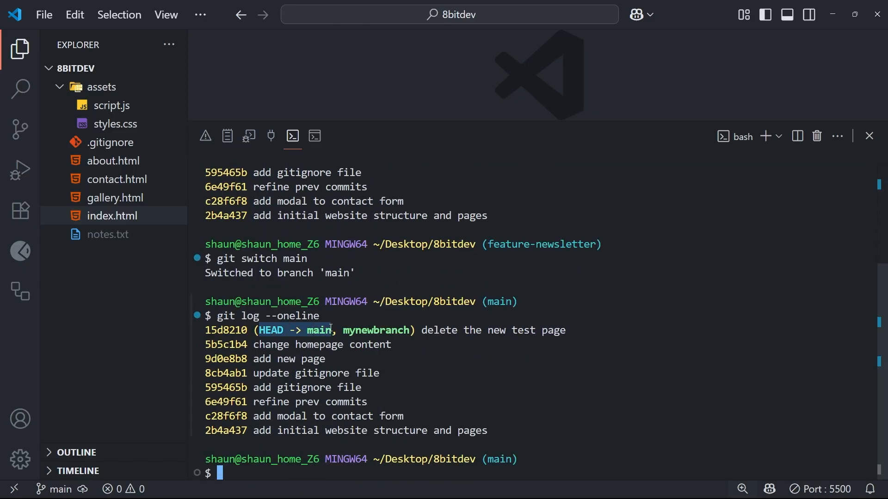
{"action": "double_click", "coordinate": [437, 330]}
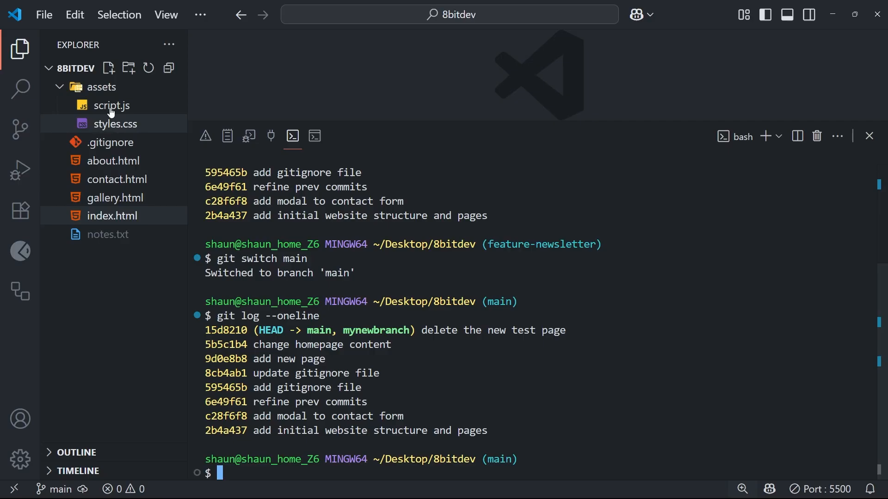
{"action": "mouse_move", "coordinate": [119, 281]}
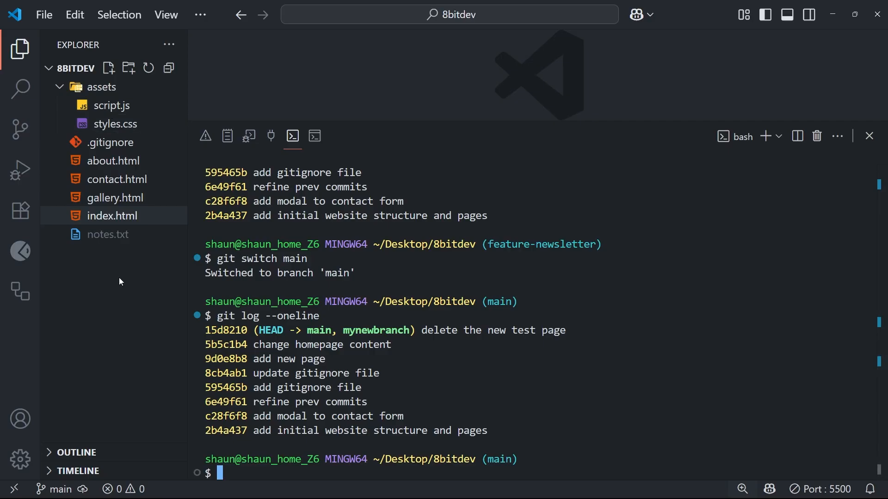
{"action": "mouse_move", "coordinate": [115, 301]}
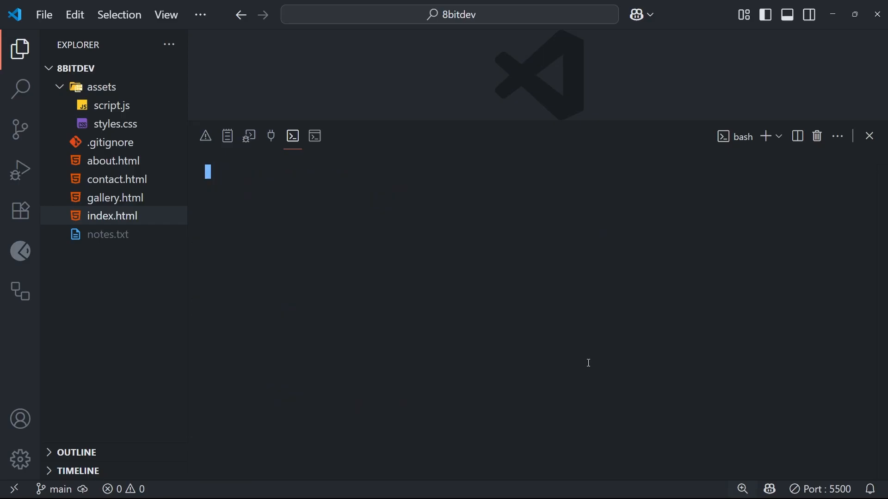
Step: Run git switch feature-newsletter to return to the feature branch
{"action": "type", "text": "git switch"}
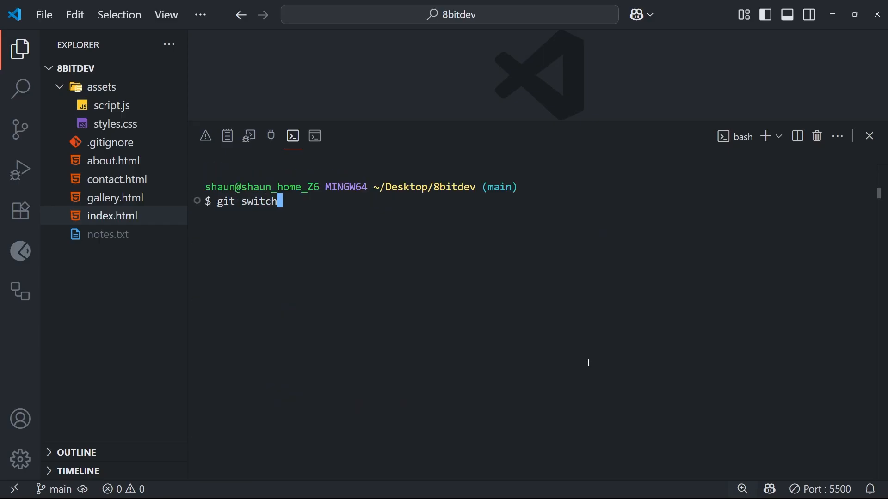
{"action": "type", "text": "feat"}
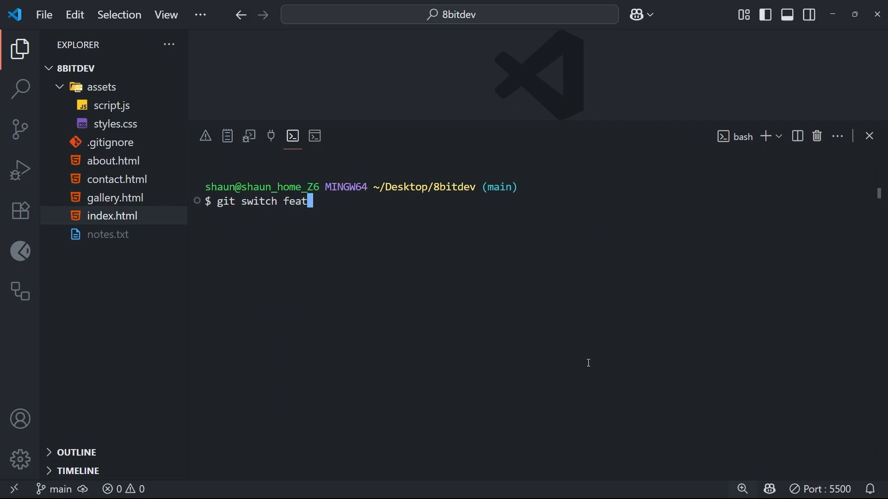
{"action": "type", "text": "ure-newsletter"}
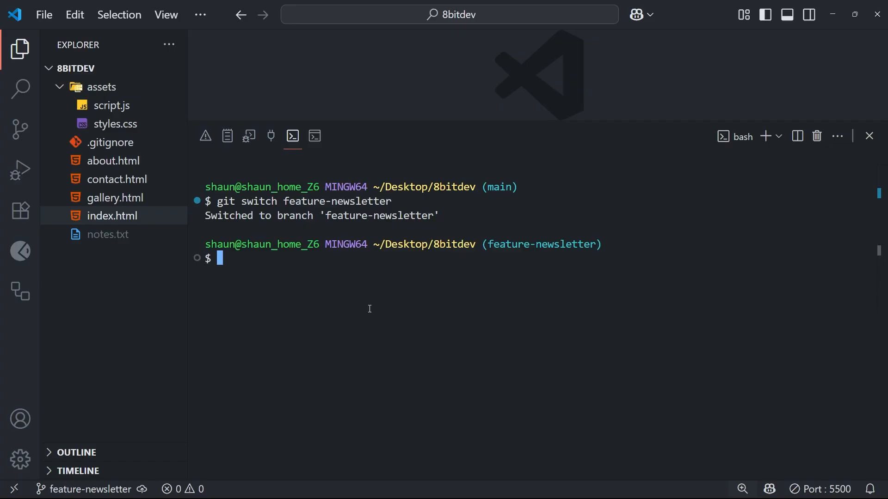
{"action": "mouse_move", "coordinate": [378, 296]}
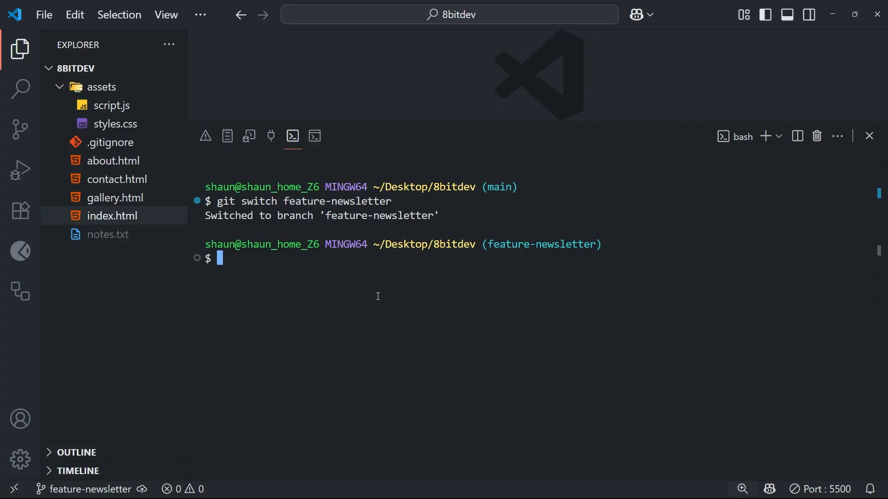
{"action": "mouse_move", "coordinate": [297, 284]}
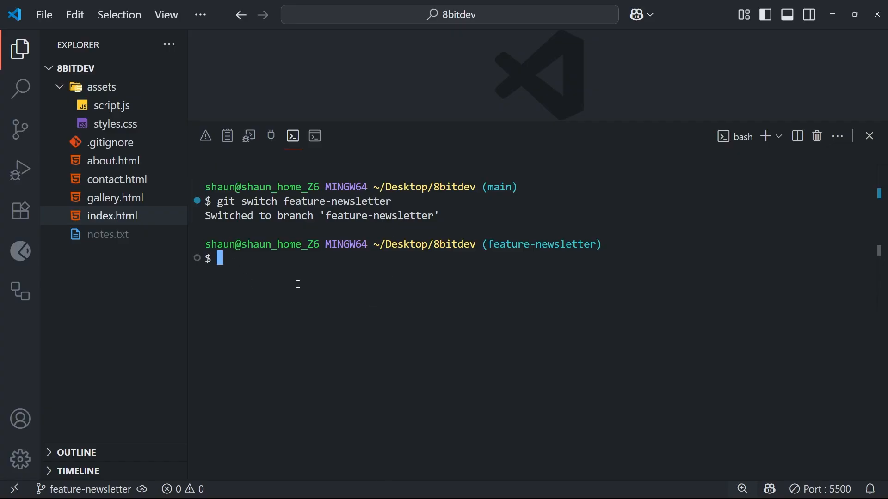
{"action": "mouse_move", "coordinate": [259, 324]}
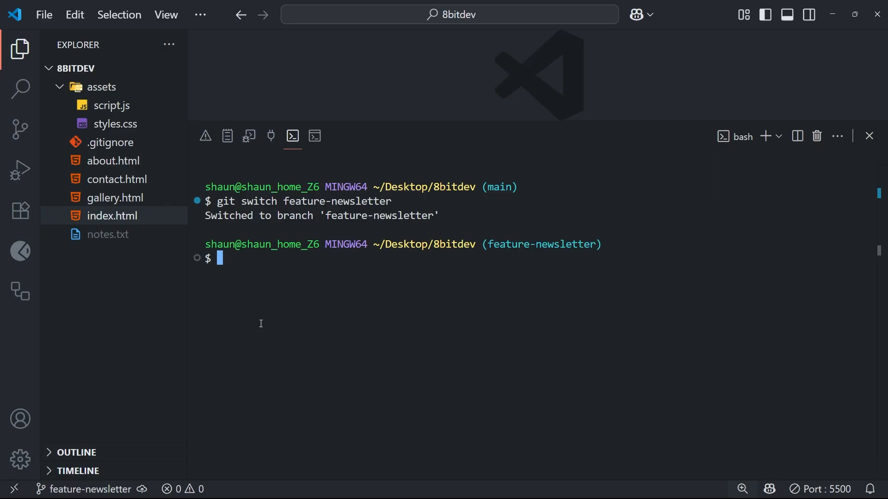
{"action": "mouse_move", "coordinate": [264, 325]}
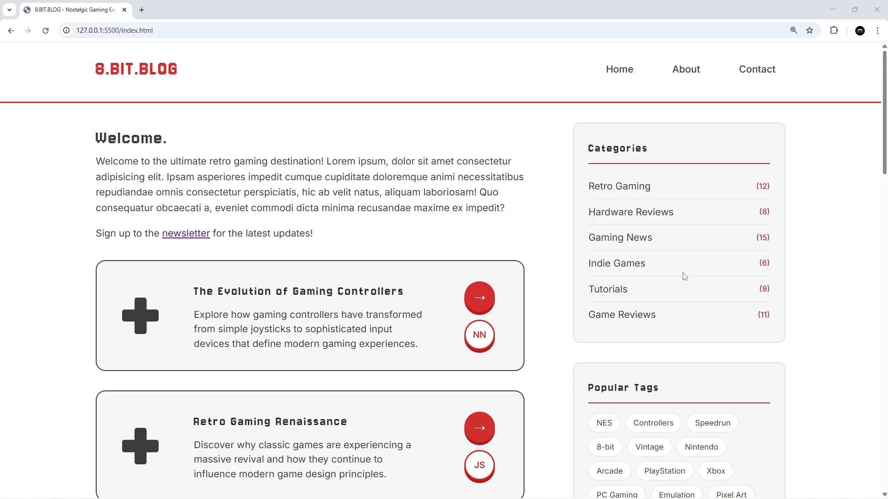
{"action": "mouse_move", "coordinate": [304, 239]}
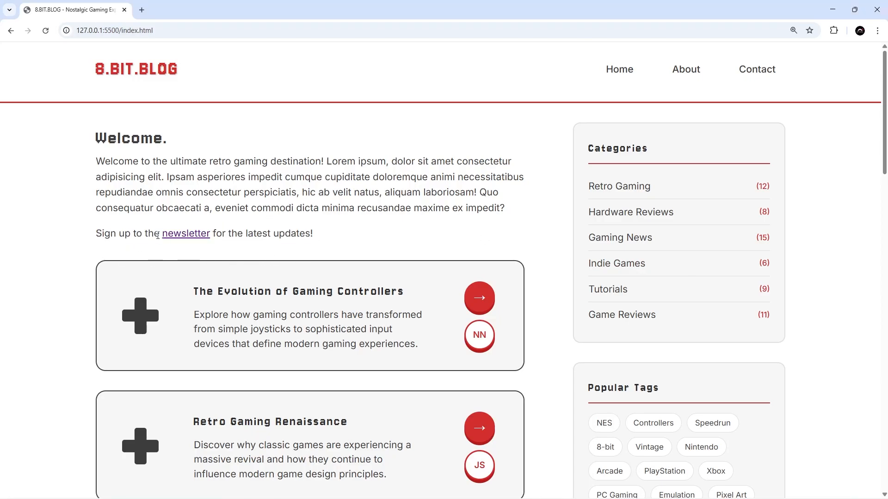
Step: Follow the home page's newsletter link to the About page and scroll to the subscribe form
{"action": "left_click", "coordinate": [685, 69]}
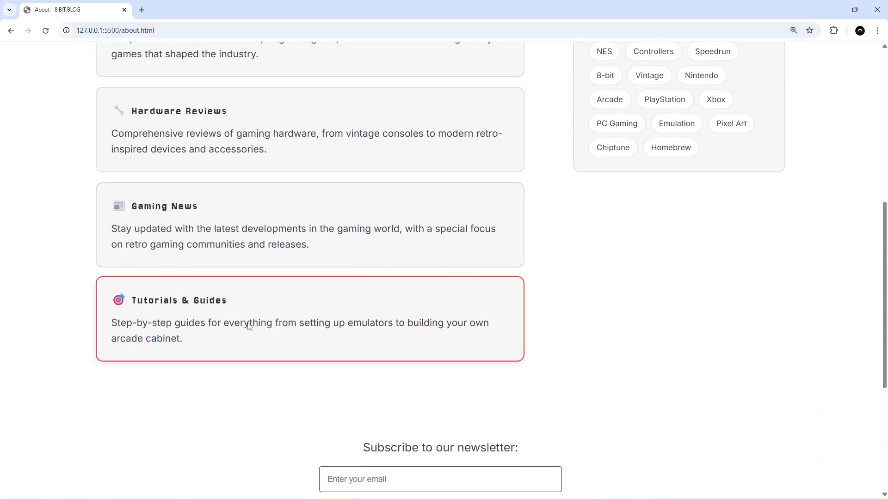
{"action": "scroll", "scroll_direction": "down", "scroll_amount": 3}
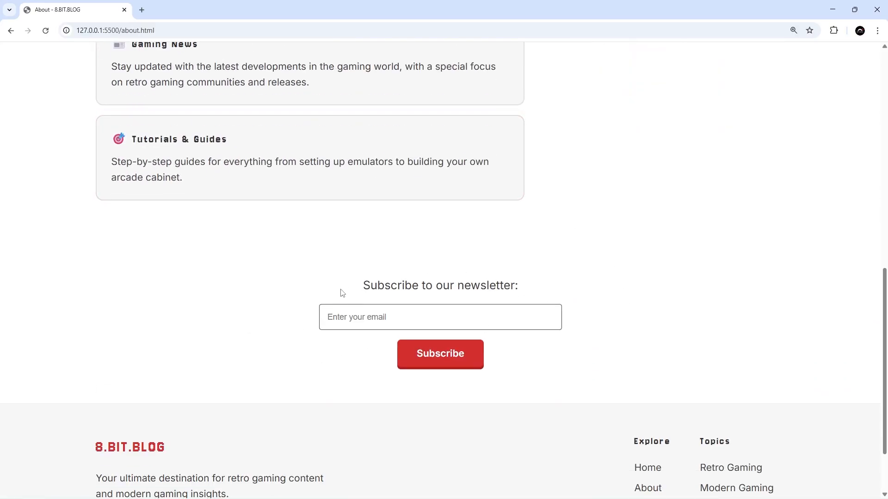
{"action": "mouse_move", "coordinate": [702, 366]}
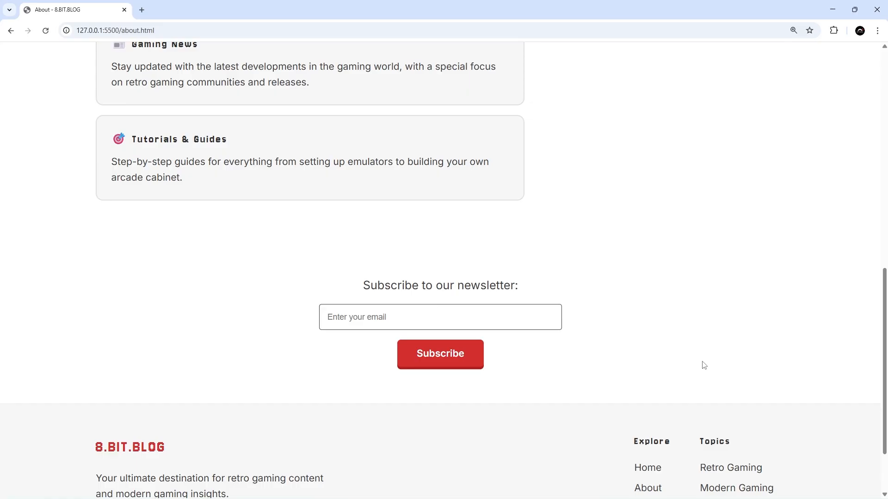
{"action": "mouse_move", "coordinate": [649, 400]}
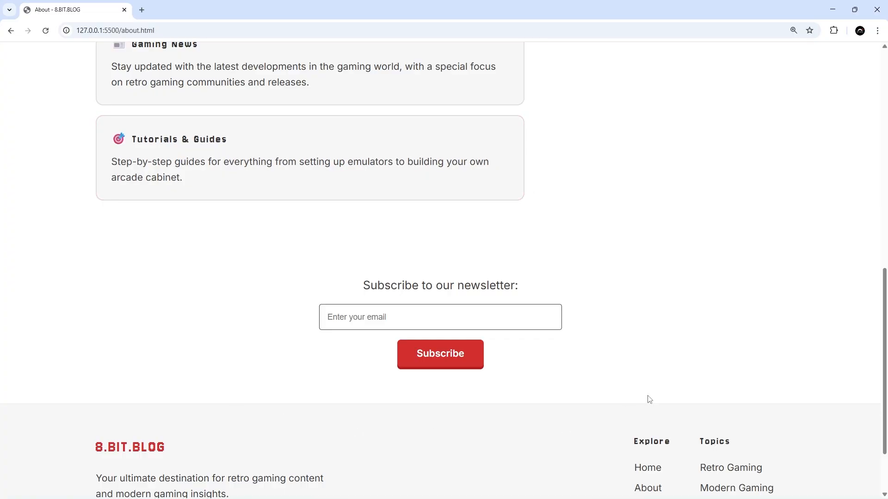